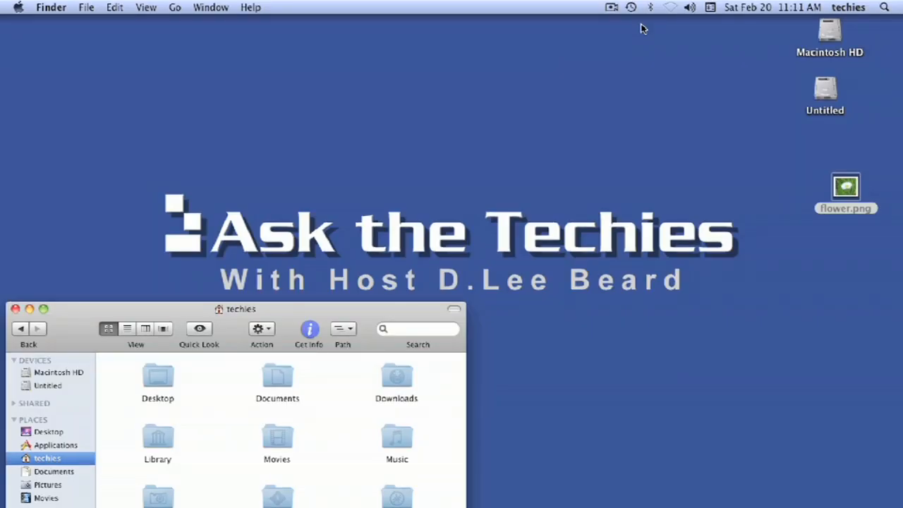
{"action": "mouse_move", "coordinate": [412, 318]}
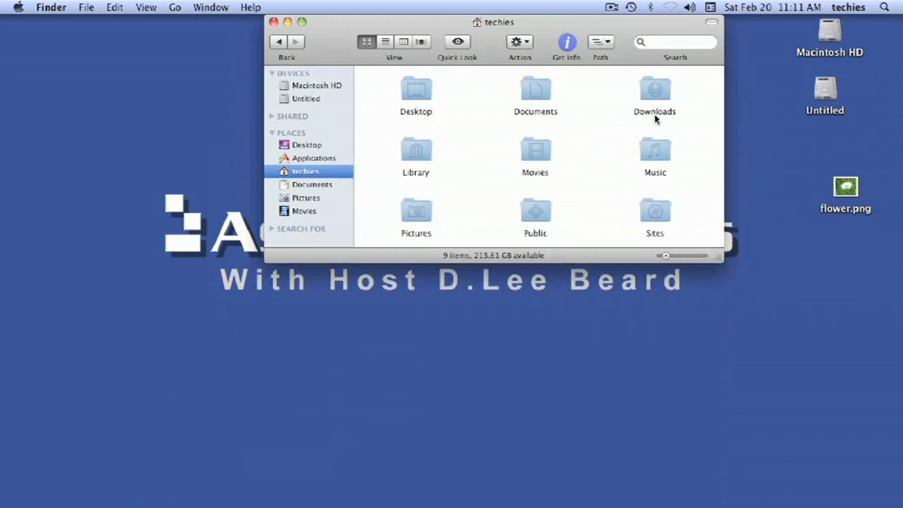
{"action": "mouse_move", "coordinate": [423, 219]}
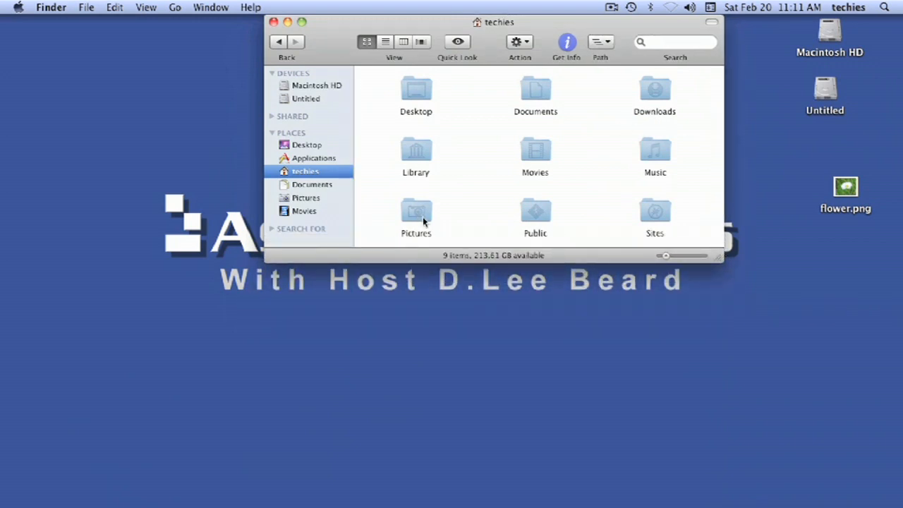
{"action": "mouse_move", "coordinate": [405, 254]}
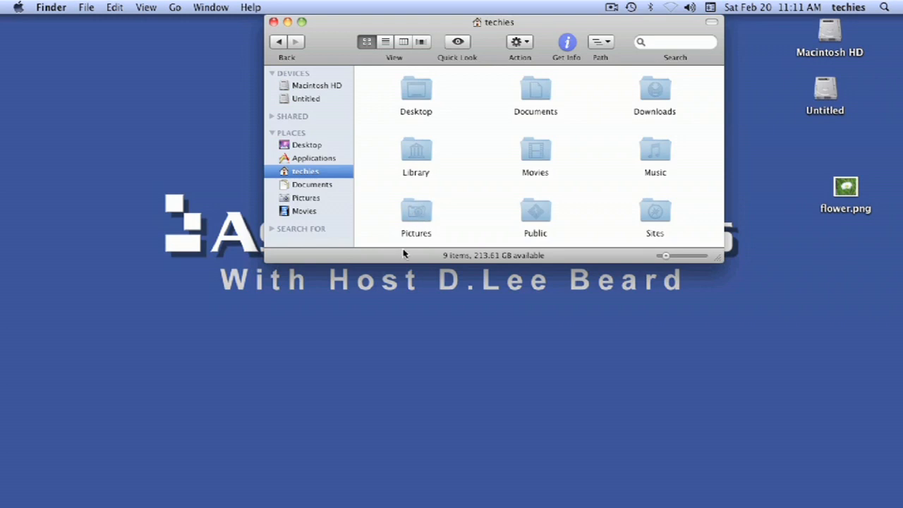
{"action": "mouse_move", "coordinate": [483, 319]}
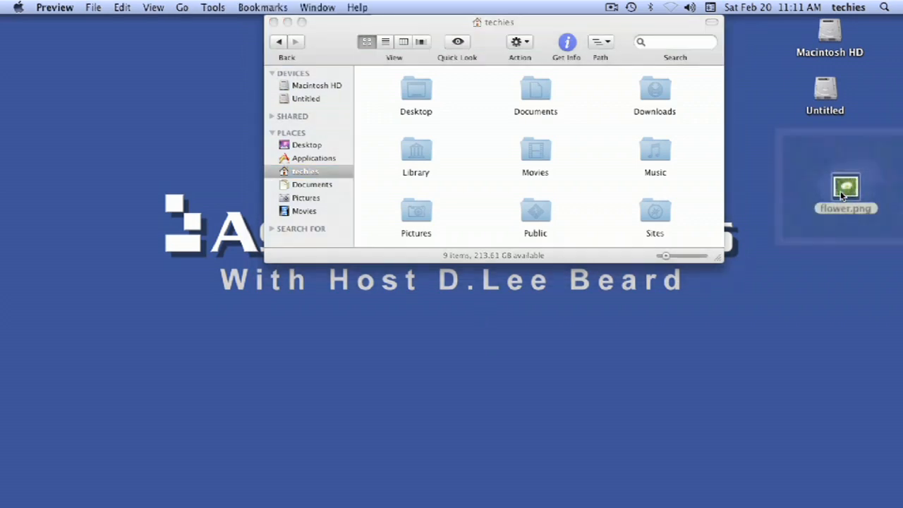
Open flower.png in Preview, copy the entire image, and quit Preview.
{"action": "double_click", "coordinate": [845, 186]}
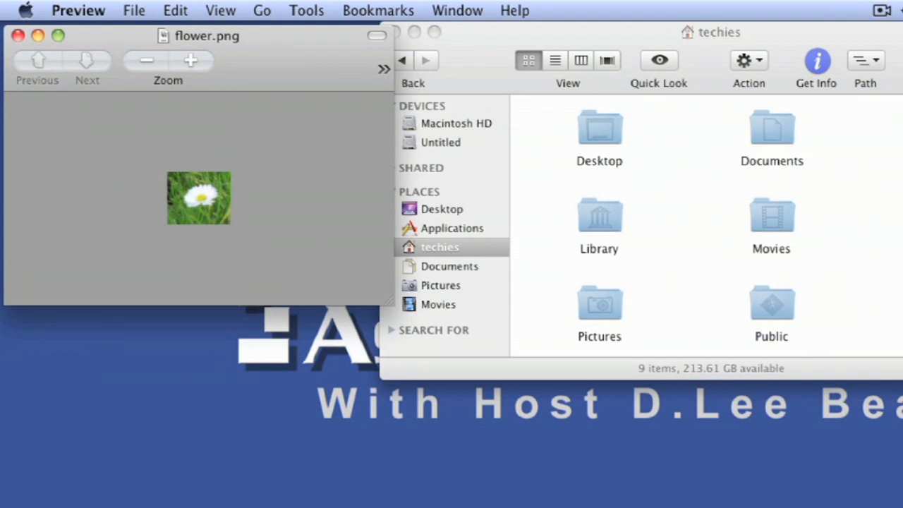
{"action": "left_click", "coordinate": [199, 198]}
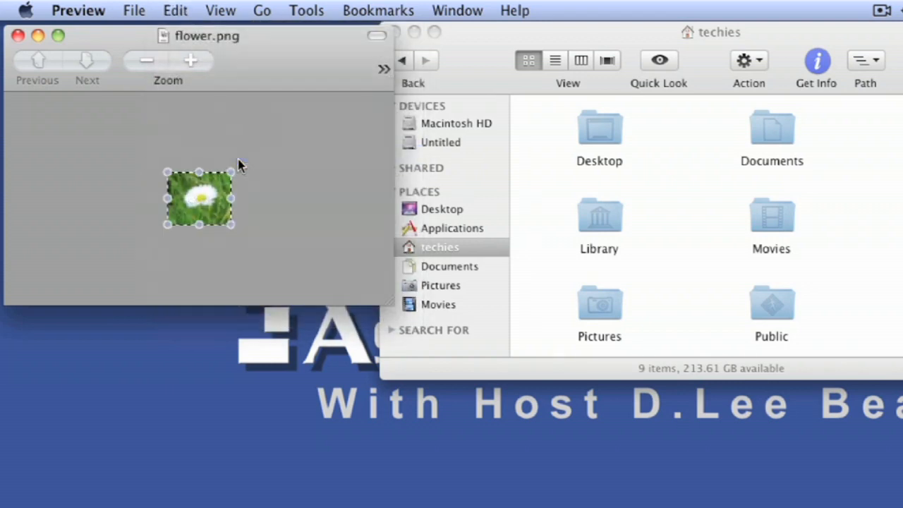
{"action": "left_click", "coordinate": [175, 9]}
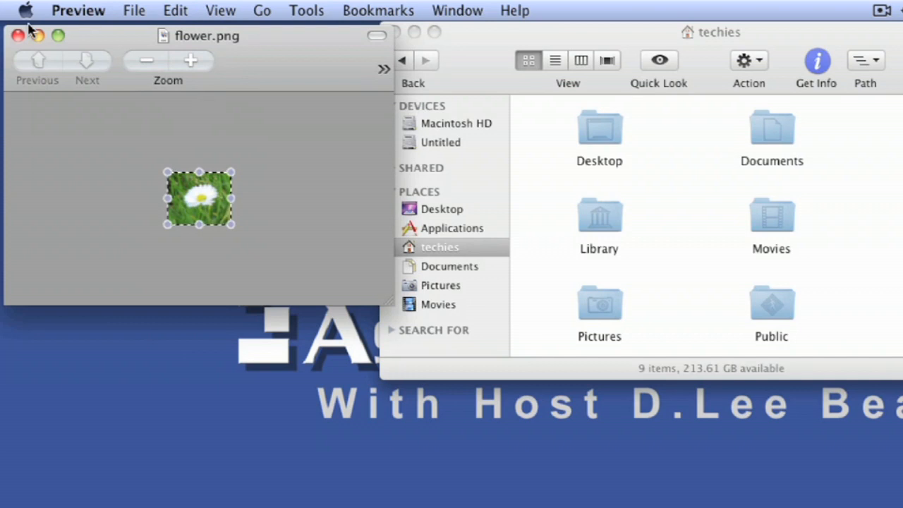
{"action": "left_click", "coordinate": [78, 10]}
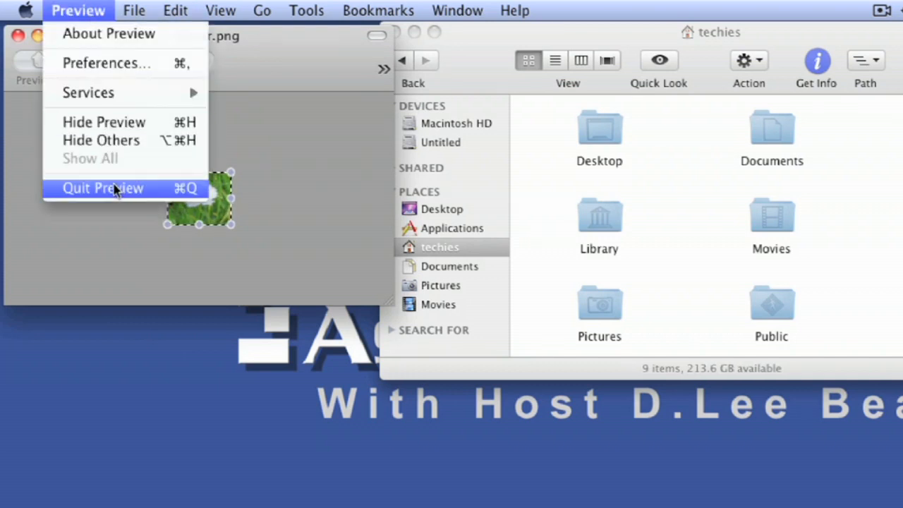
{"action": "left_click", "coordinate": [102, 188]}
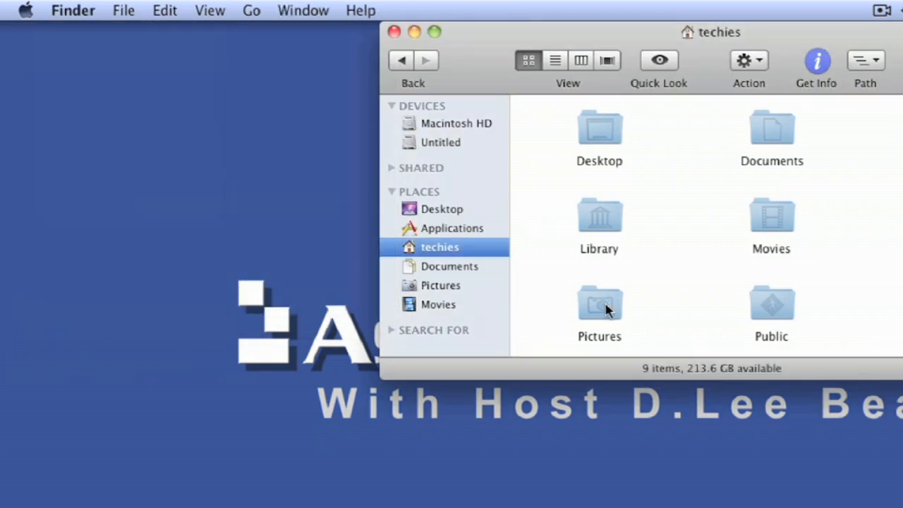
Paste the copied flower image onto the Pictures folder's icon in Get Info, then close Info.
{"action": "left_click", "coordinate": [599, 307]}
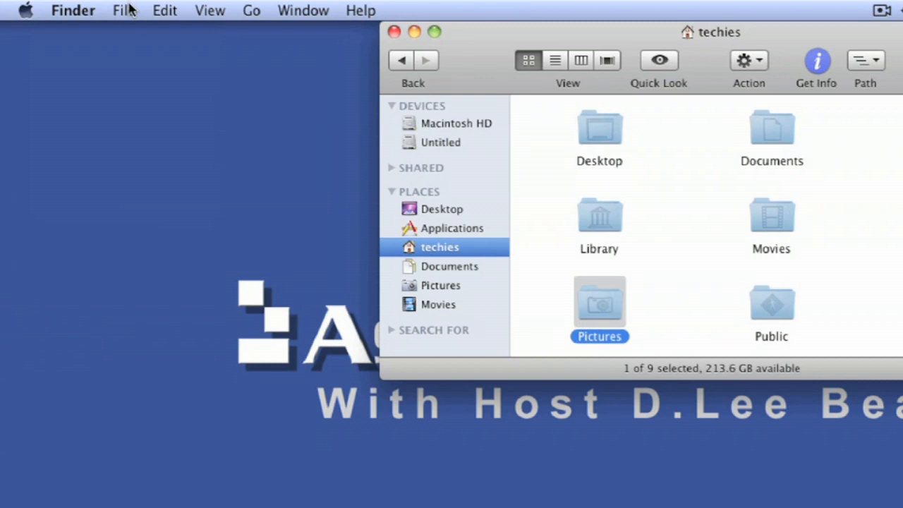
{"action": "left_click", "coordinate": [124, 10]}
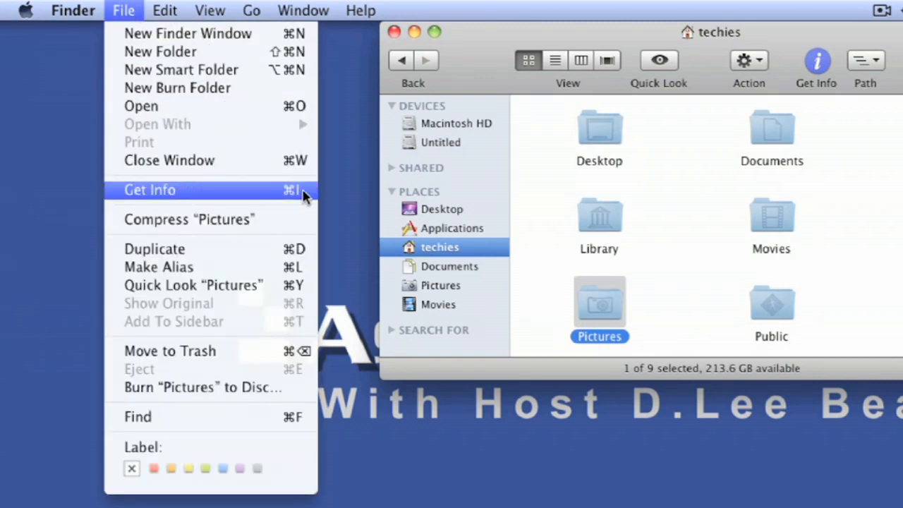
{"action": "mouse_move", "coordinate": [297, 201]}
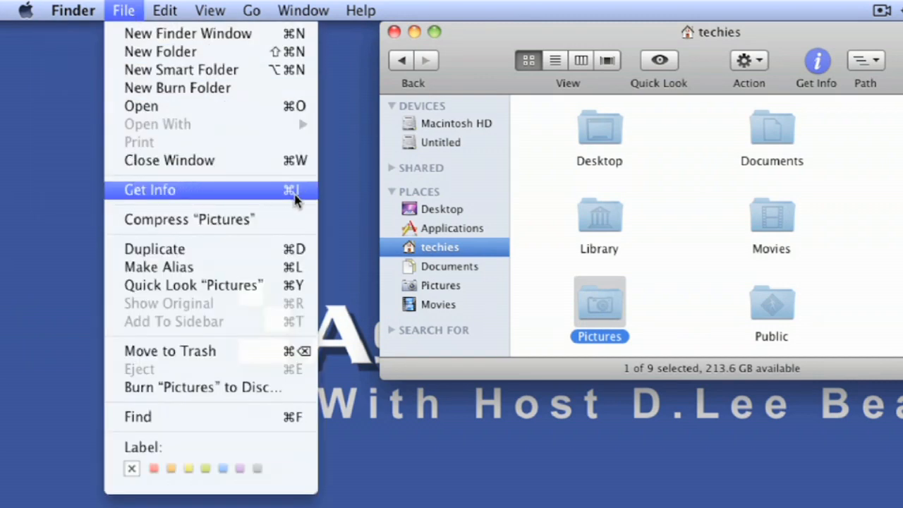
{"action": "left_click", "coordinate": [149, 189]}
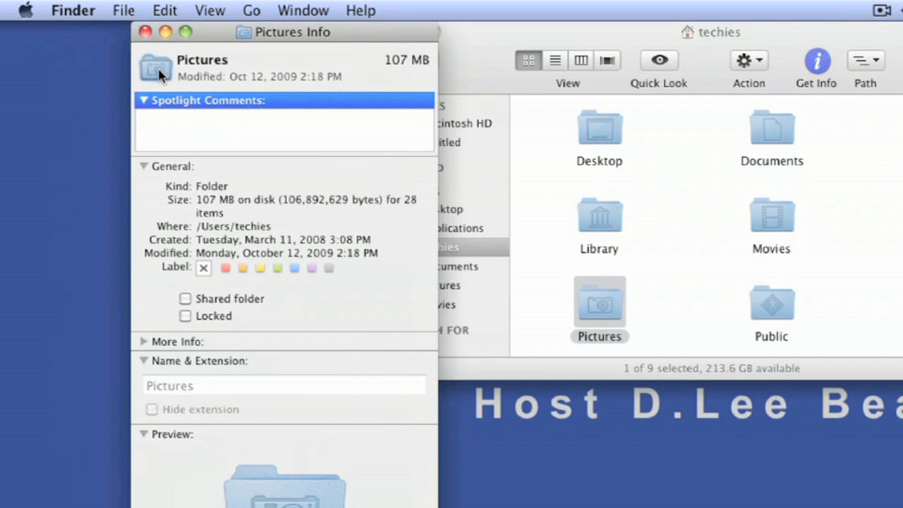
{"action": "mouse_move", "coordinate": [162, 78]}
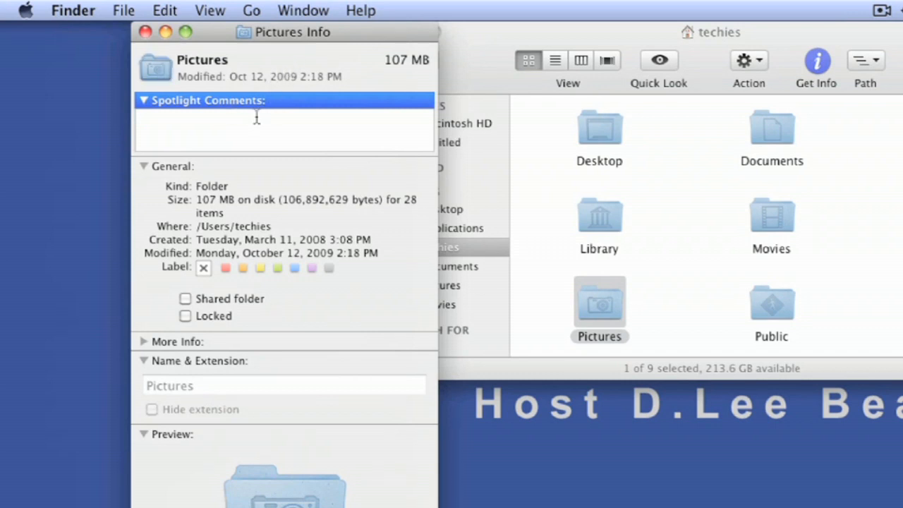
{"action": "left_click", "coordinate": [282, 123]}
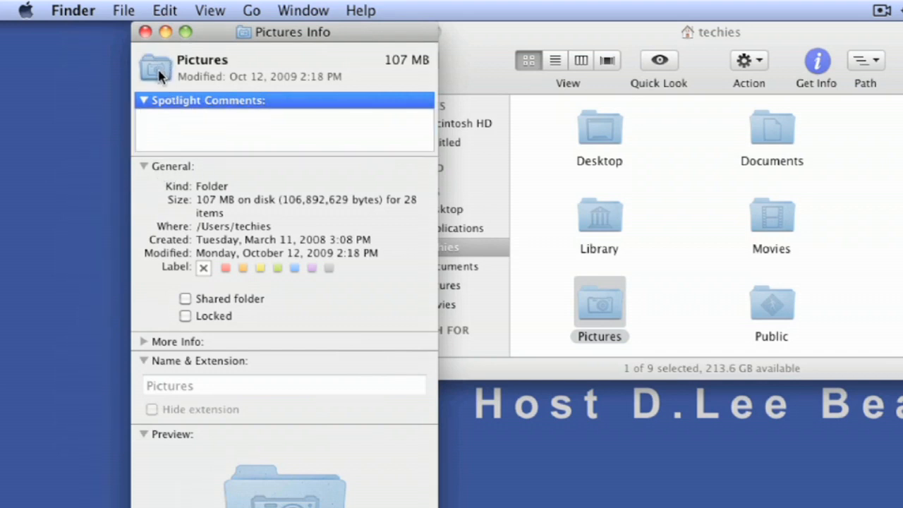
{"action": "left_click", "coordinate": [165, 10]}
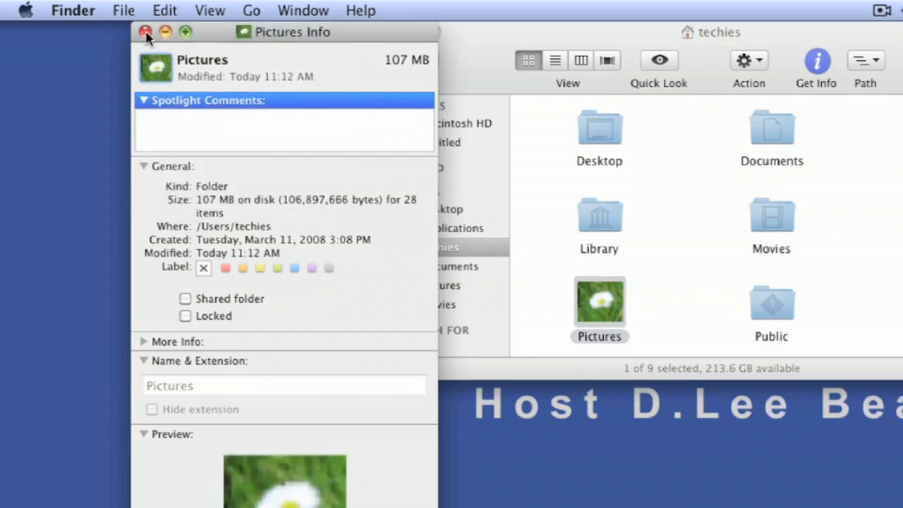
{"action": "left_click", "coordinate": [145, 31]}
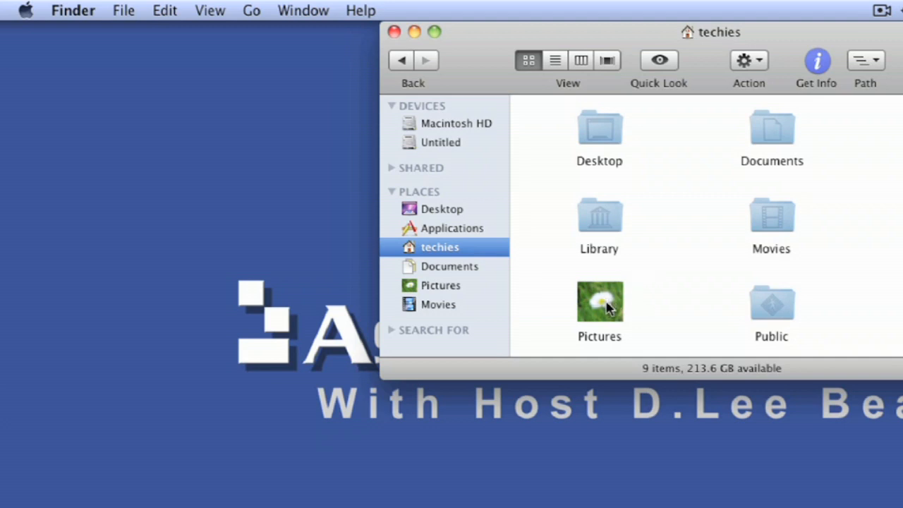
Reopen Get Info for Pictures and open IMG_1304.JPG from the Pictures folder.
{"action": "left_click", "coordinate": [124, 10]}
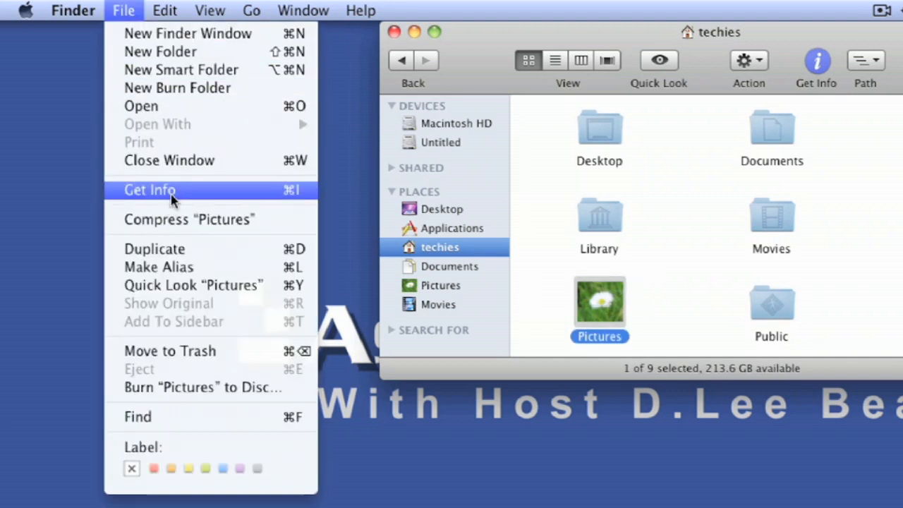
{"action": "left_click", "coordinate": [150, 190]}
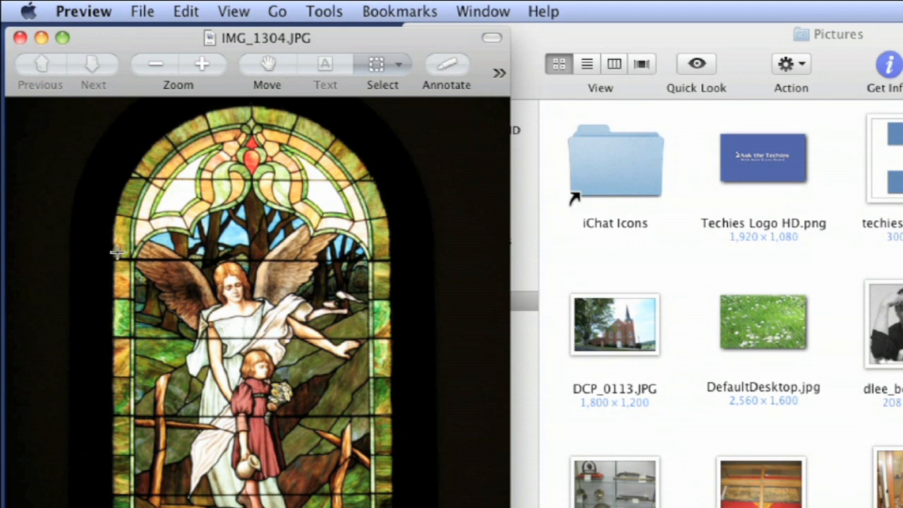
Select the angel and child area of IMG_1304.JPG and copy it.
{"action": "left_click_drag", "start_coordinate": [116, 253], "coordinate": [372, 416]}
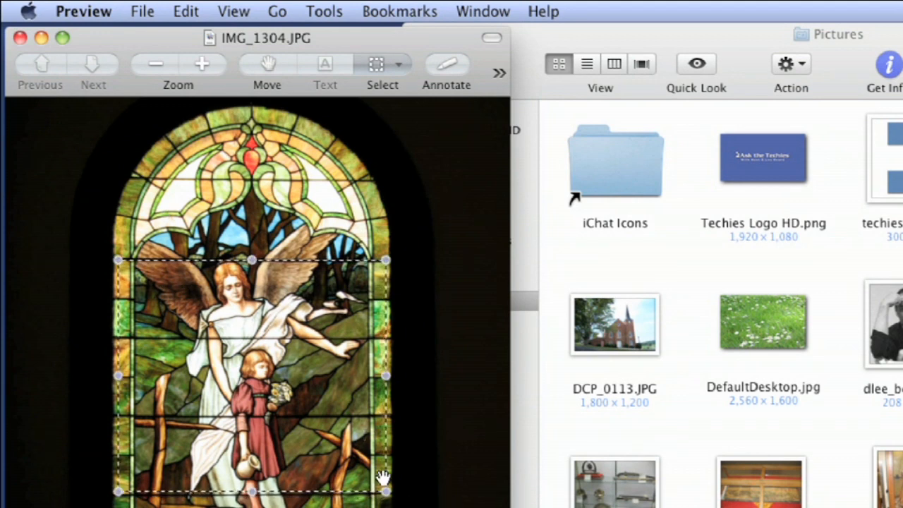
{"action": "left_click", "coordinate": [186, 11]}
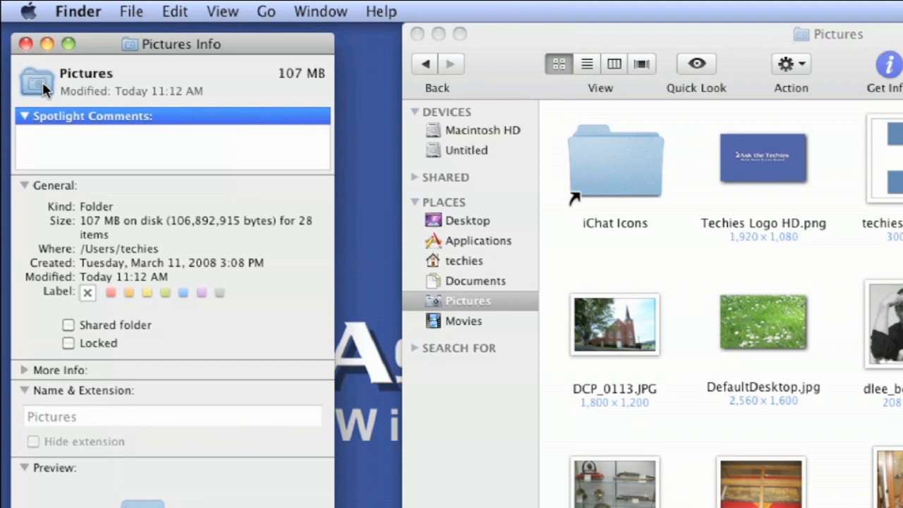
Paste the angel picture as the Pictures icon, return to techies, and recheck Pictures Info.
{"action": "left_click", "coordinate": [174, 11]}
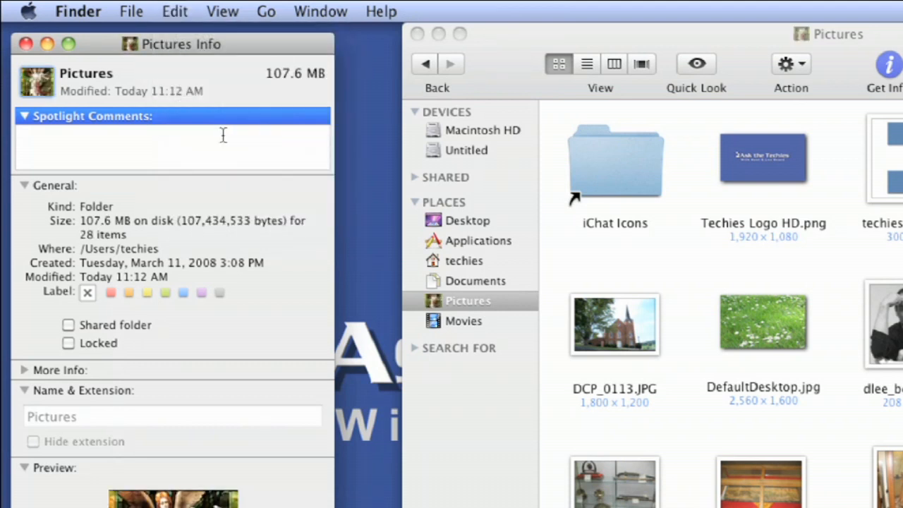
{"action": "left_click", "coordinate": [26, 44]}
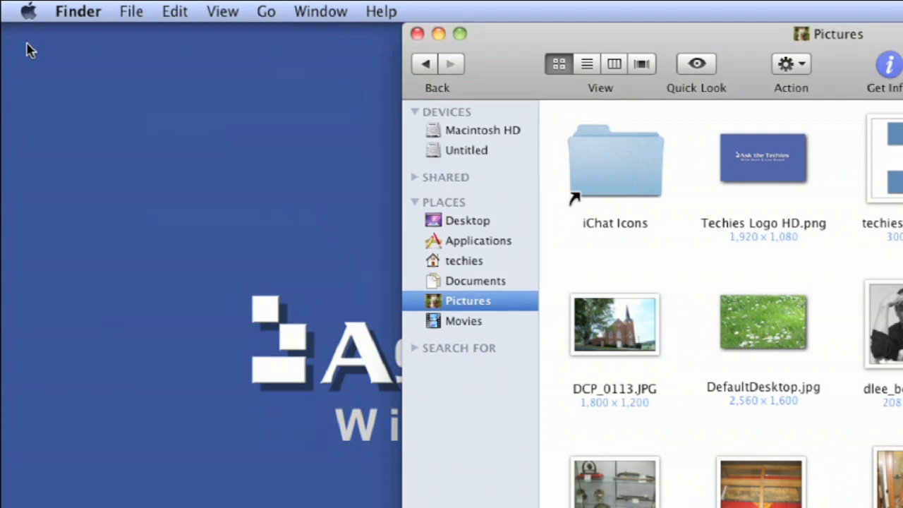
{"action": "left_click", "coordinate": [465, 261]}
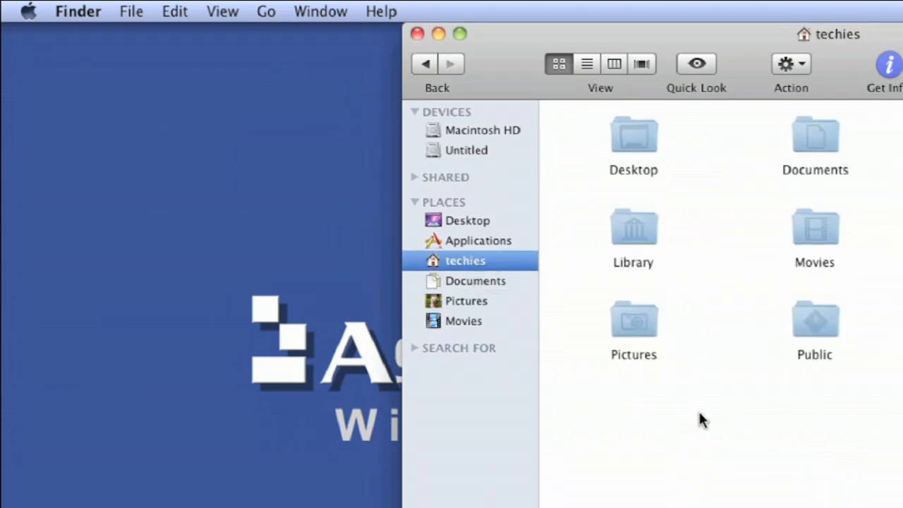
{"action": "left_click", "coordinate": [633, 325]}
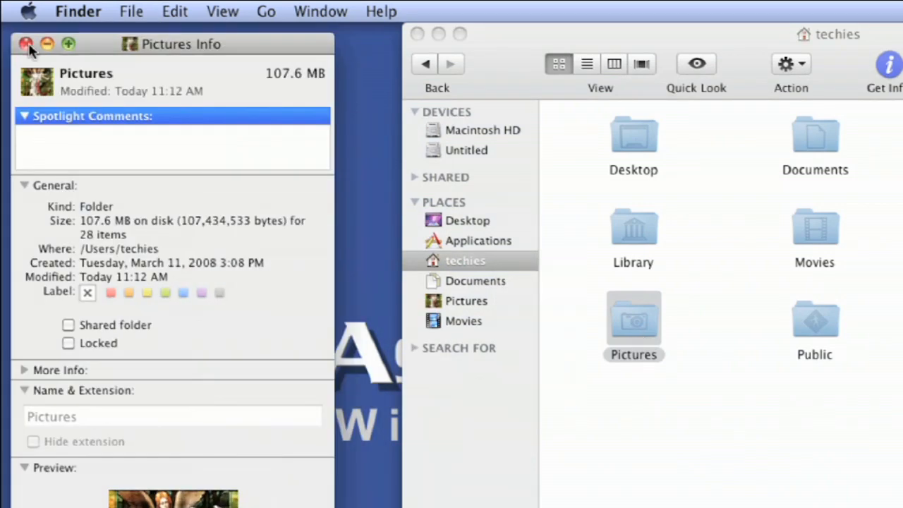
{"action": "left_click", "coordinate": [26, 43]}
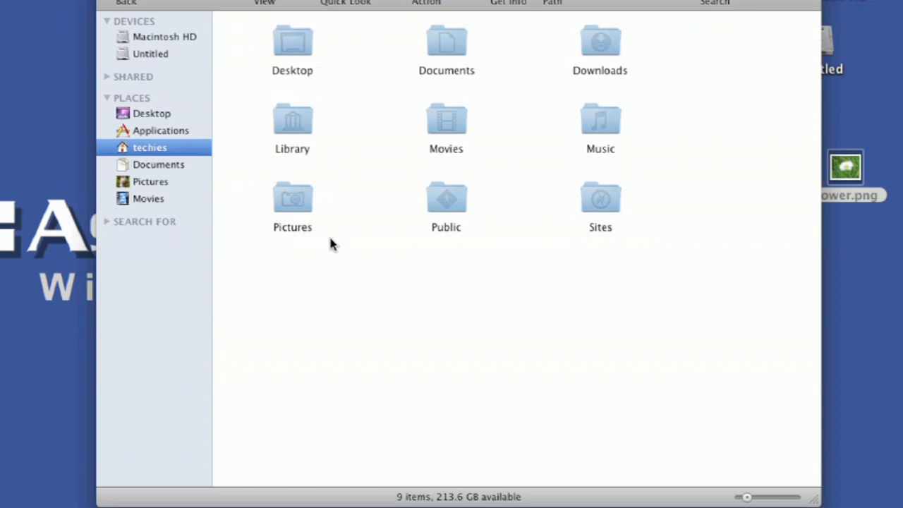
{"action": "mouse_move", "coordinate": [750, 499]}
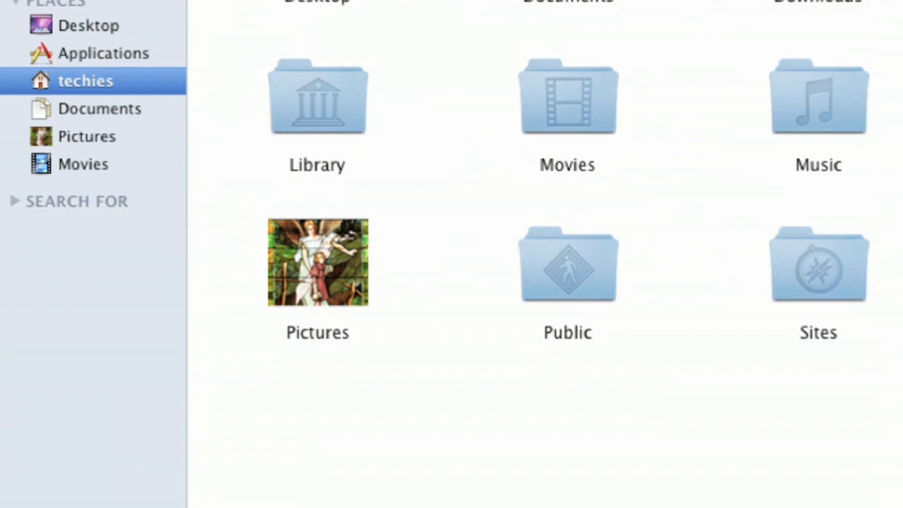
{"action": "mouse_move", "coordinate": [314, 278]}
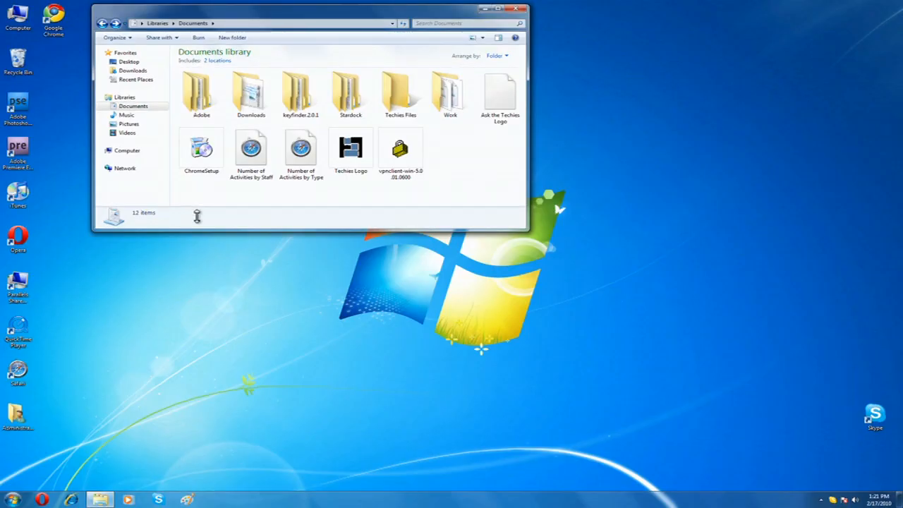
{"action": "mouse_move", "coordinate": [205, 218]}
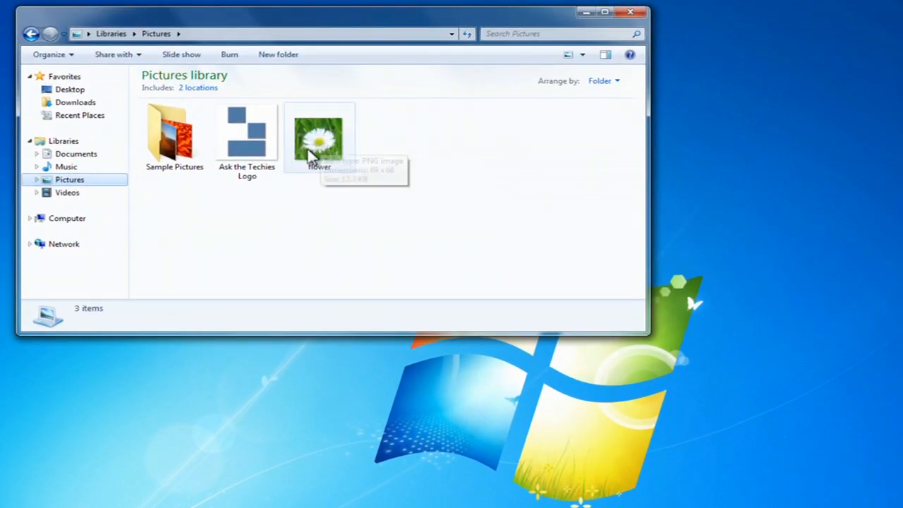
{"action": "mouse_move", "coordinate": [318, 141]}
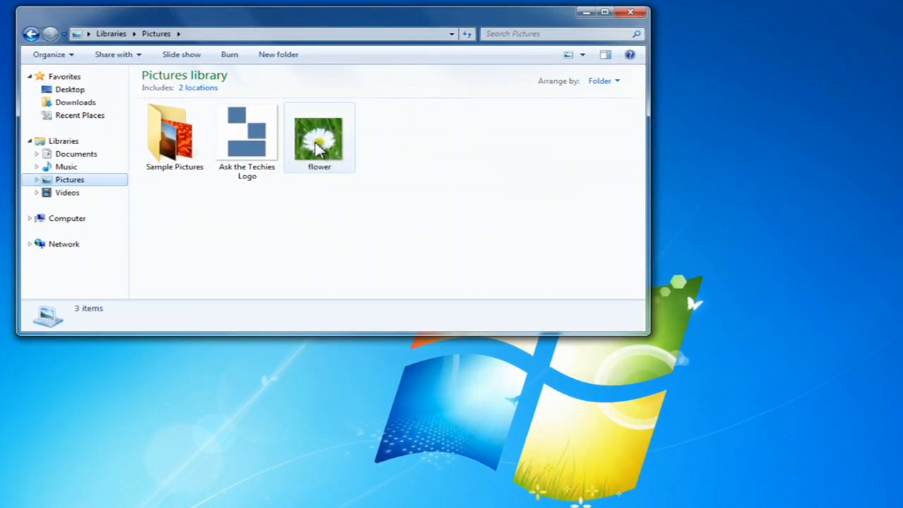
Select the flower image in the Pictures library and open its context menu.
{"action": "left_click", "coordinate": [319, 138]}
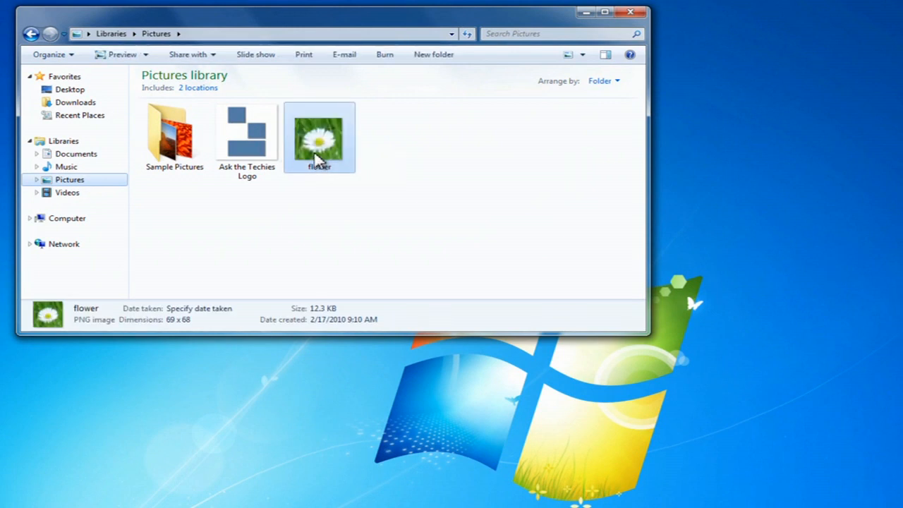
{"action": "right_click", "coordinate": [319, 138]}
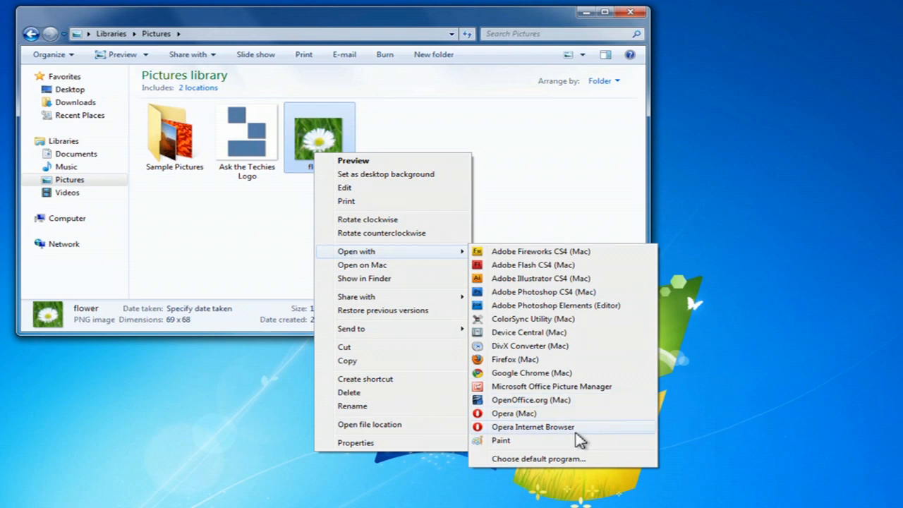
Open the flower image in Paint and show Paint's file menu.
{"action": "left_click", "coordinate": [500, 440]}
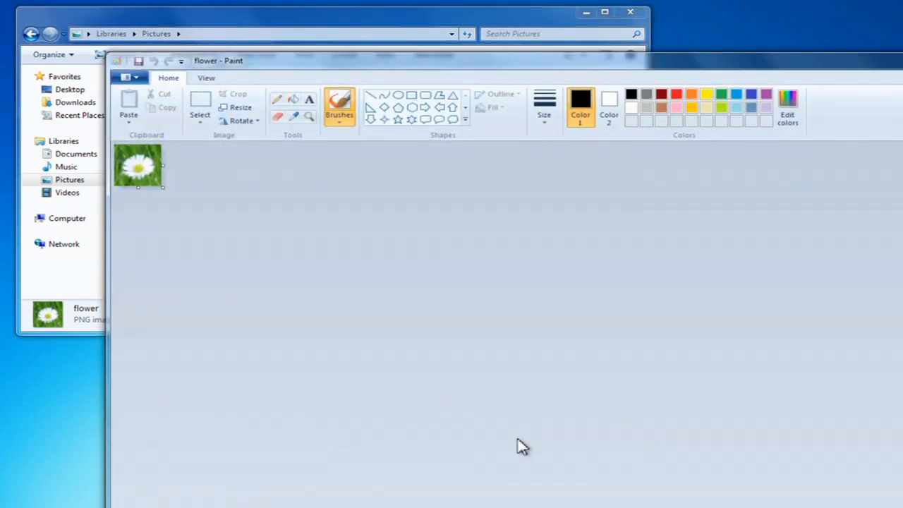
{"action": "mouse_move", "coordinate": [128, 106]}
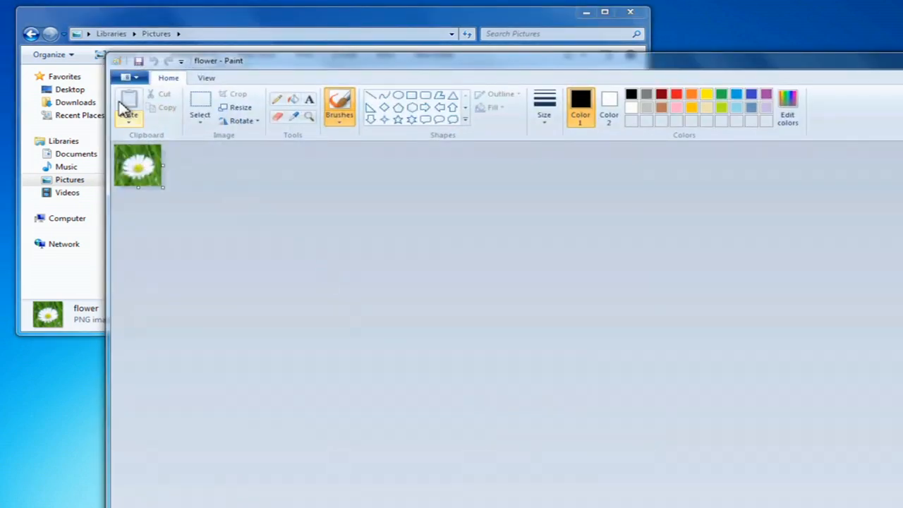
{"action": "left_click", "coordinate": [130, 77]}
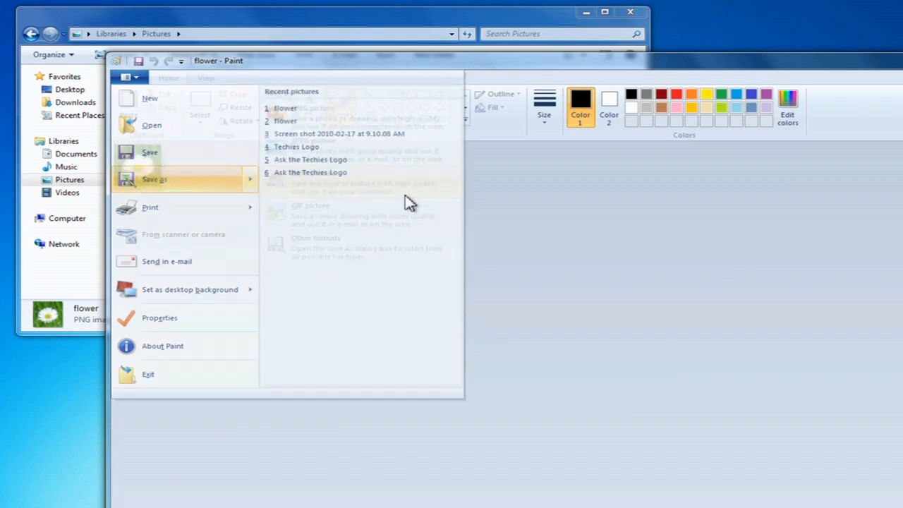
Save the flower picture from Paint as flower.ico in the Pictures library.
{"action": "left_click", "coordinate": [154, 179]}
{"action": "type", "text": "flower.ico"}
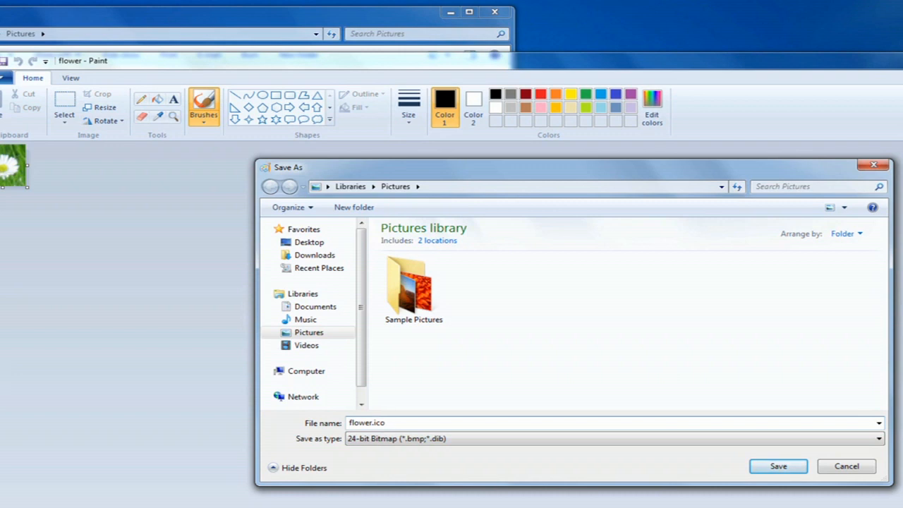
{"action": "mouse_move", "coordinate": [666, 469]}
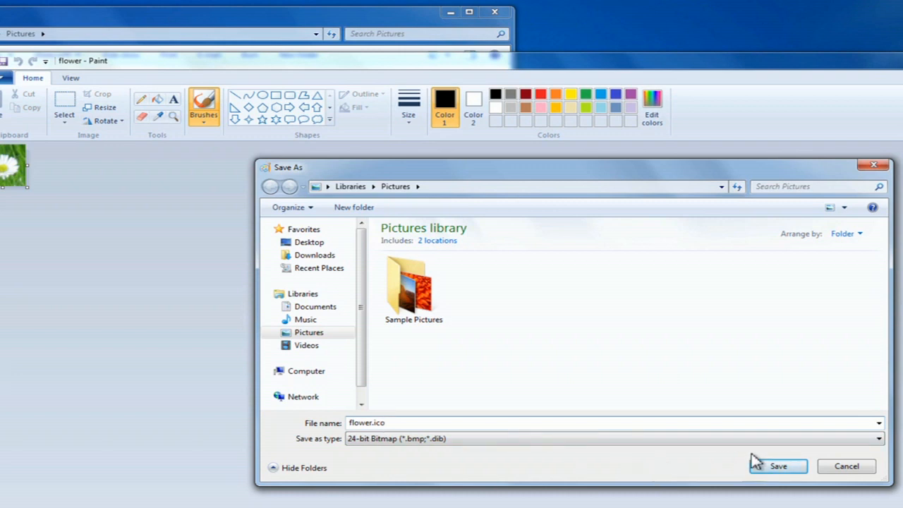
{"action": "mouse_move", "coordinate": [778, 465]}
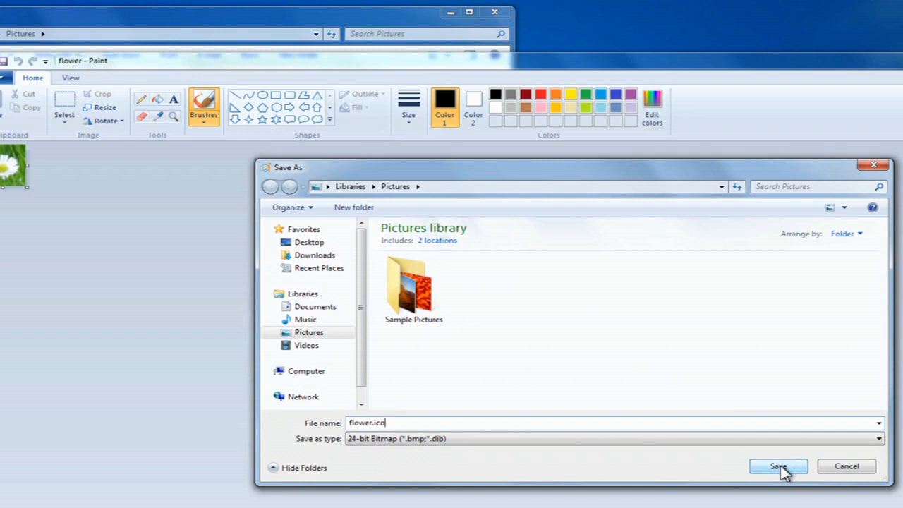
{"action": "left_click", "coordinate": [778, 466]}
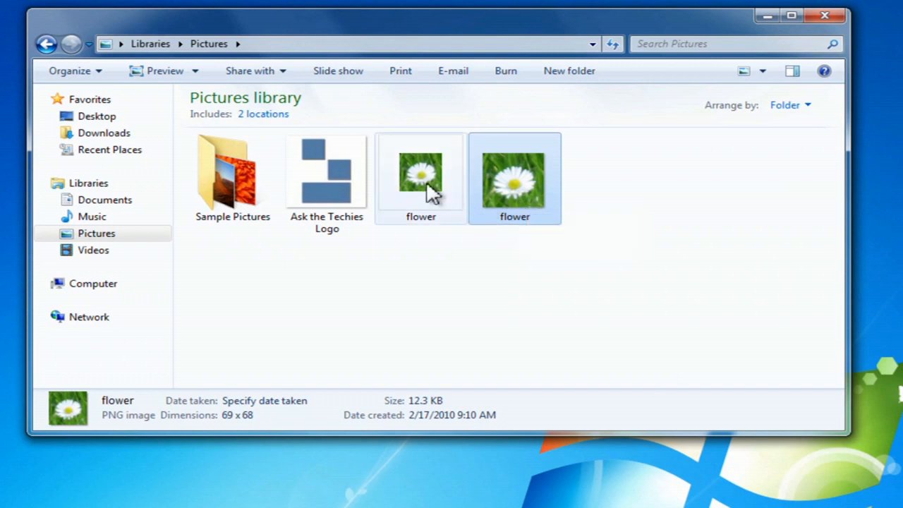
{"action": "mouse_move", "coordinate": [421, 176]}
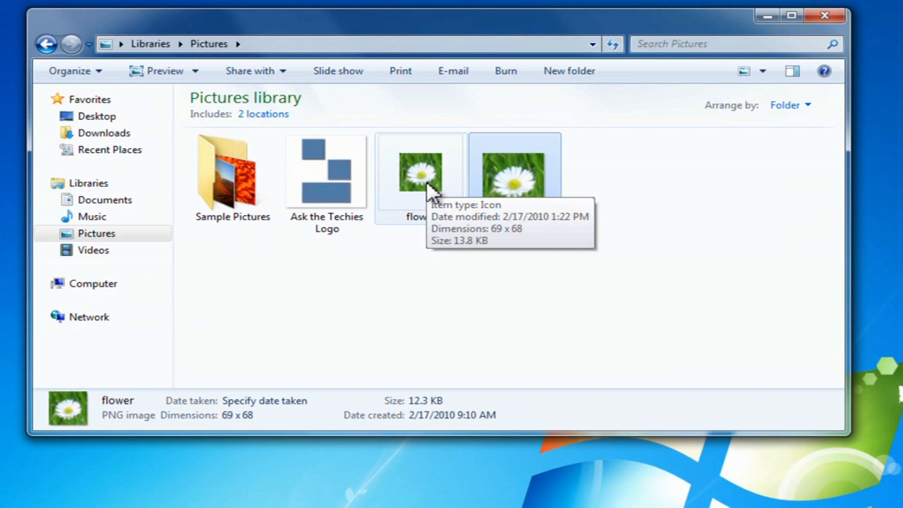
{"action": "mouse_move", "coordinate": [420, 189]}
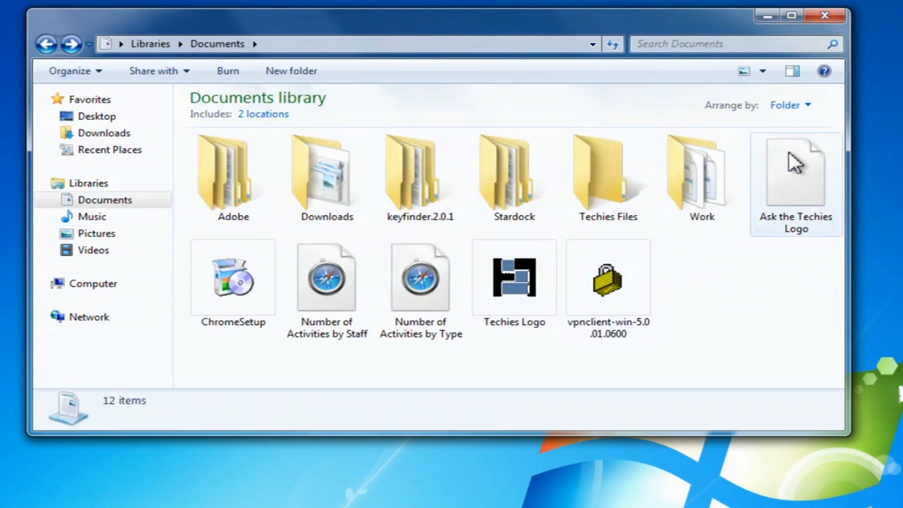
Right-click the Ask the Techies Logo icon file in the Documents library.
{"action": "right_click", "coordinate": [795, 177]}
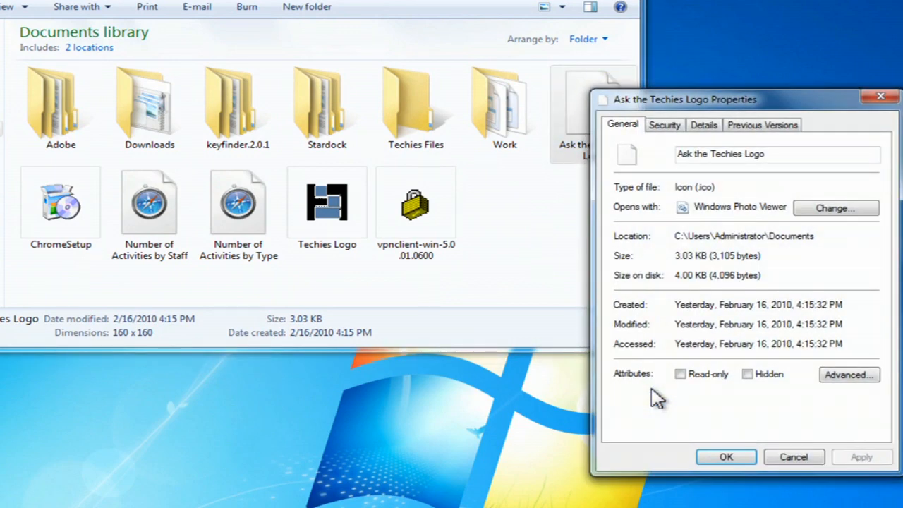
{"action": "mouse_move", "coordinate": [633, 155]}
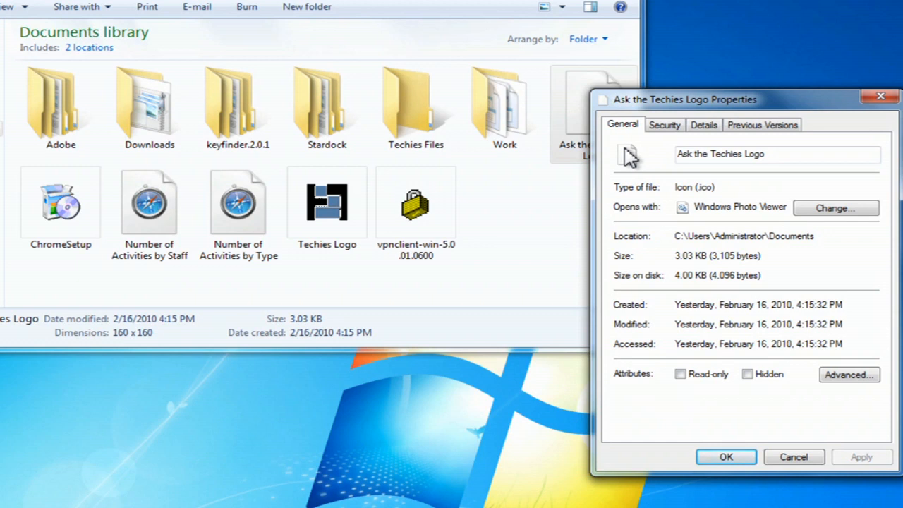
{"action": "mouse_move", "coordinate": [801, 394]}
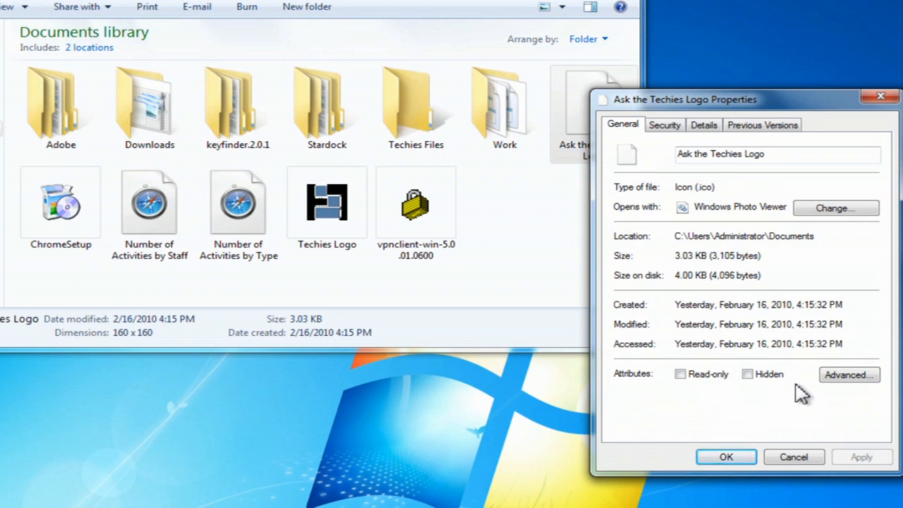
{"action": "mouse_move", "coordinate": [806, 415]}
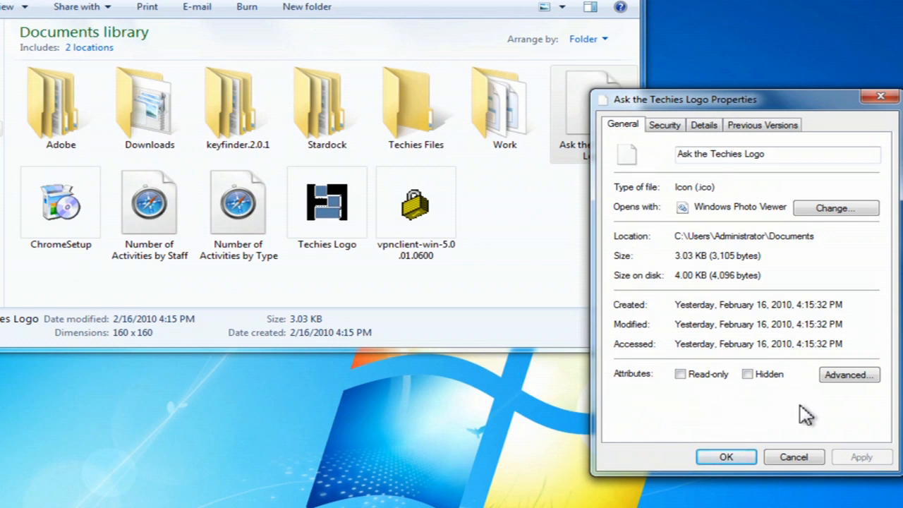
Cancel the logo's Properties and create a shortcut to Ask the Techies Logo.
{"action": "left_click", "coordinate": [793, 457]}
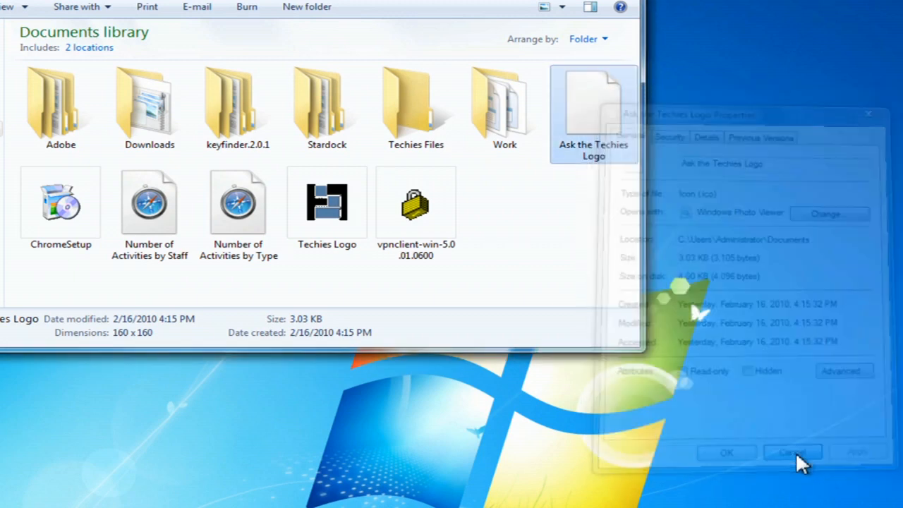
{"action": "left_click", "coordinate": [791, 452]}
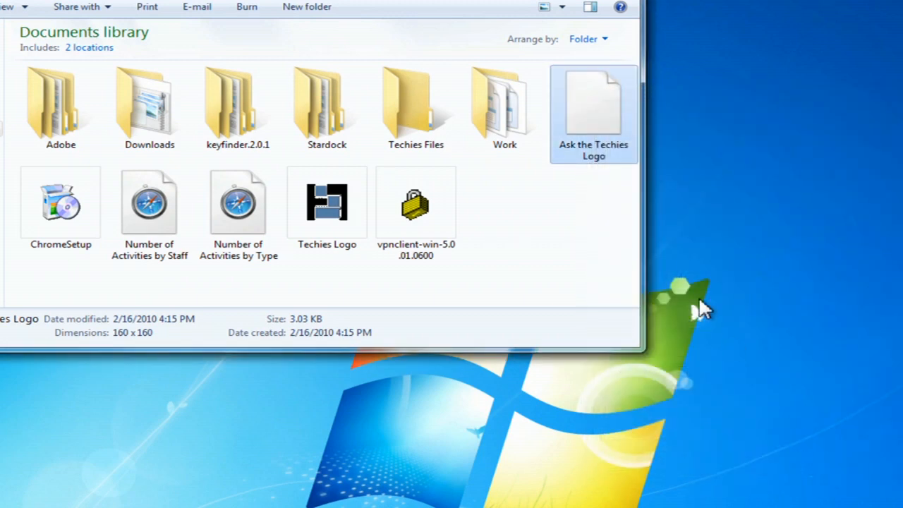
{"action": "right_click", "coordinate": [593, 106]}
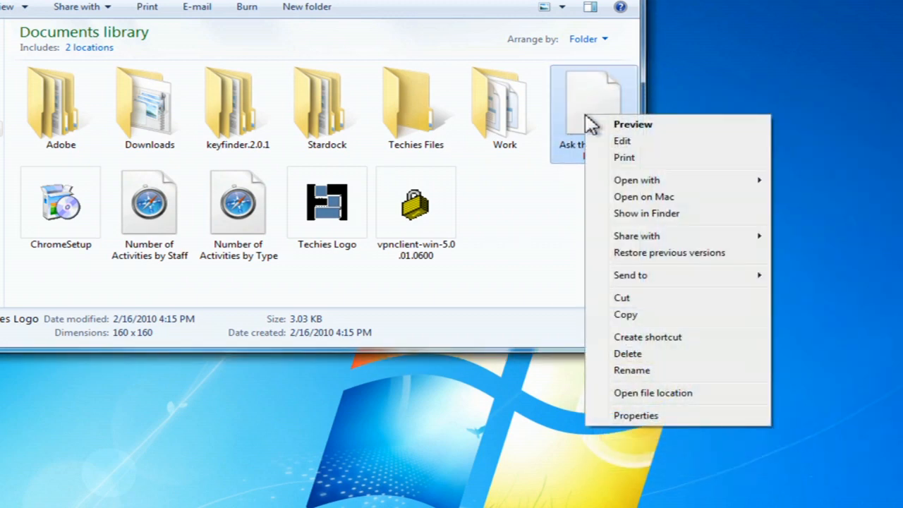
{"action": "mouse_move", "coordinate": [639, 344]}
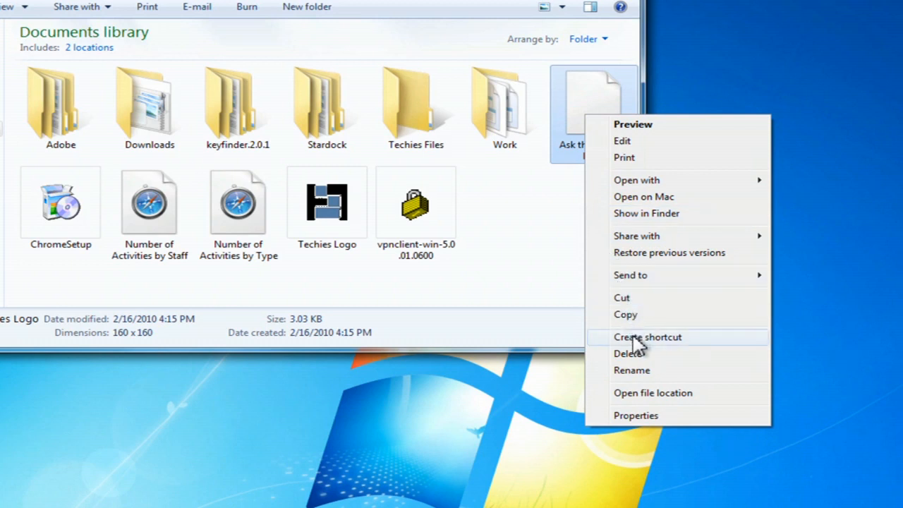
{"action": "left_click", "coordinate": [647, 337]}
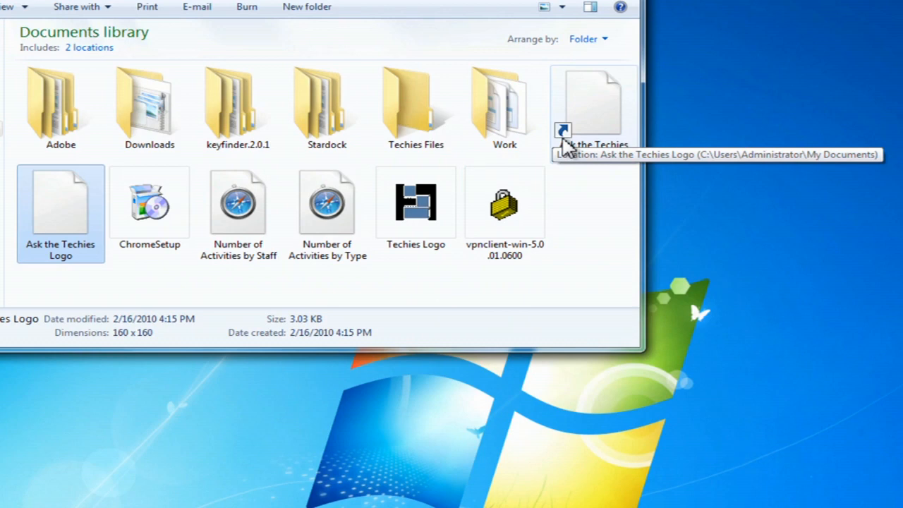
Open the Ask the Techies Logo shortcut's Properties and its Change Icon dialog.
{"action": "right_click", "coordinate": [592, 106]}
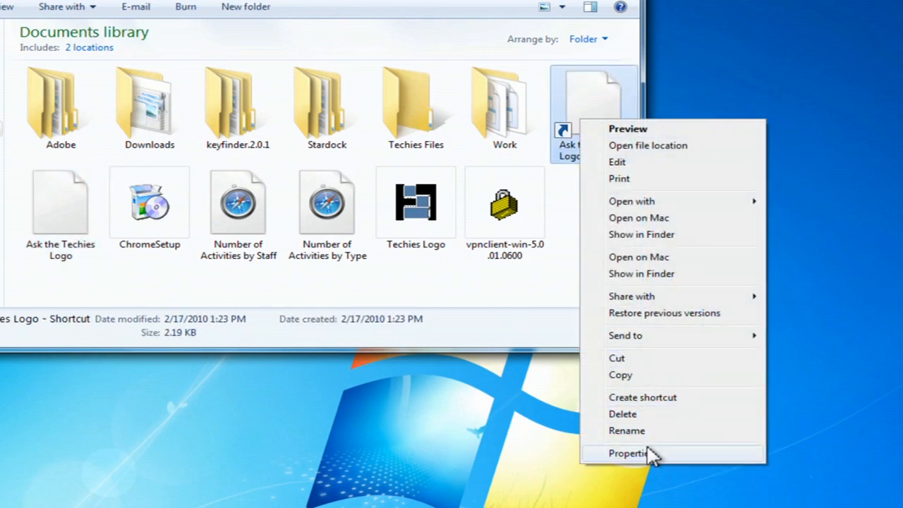
{"action": "left_click", "coordinate": [628, 453]}
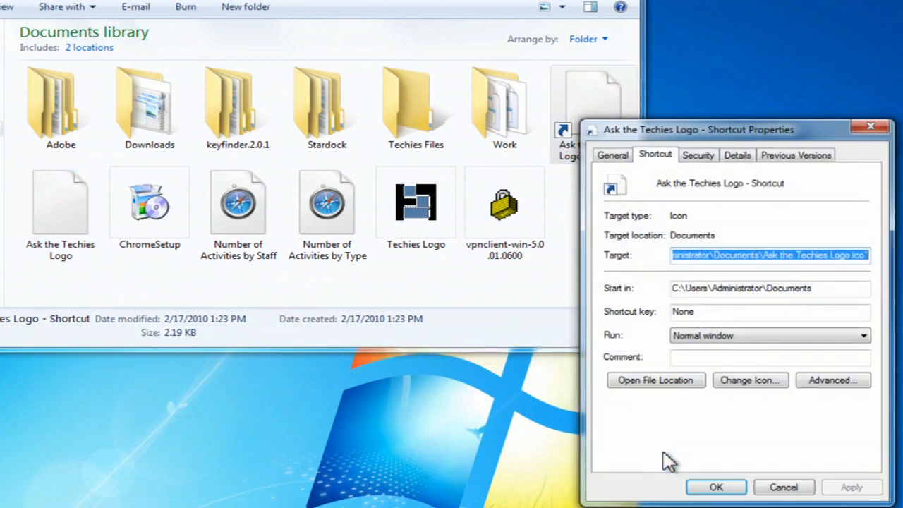
{"action": "mouse_move", "coordinate": [750, 379]}
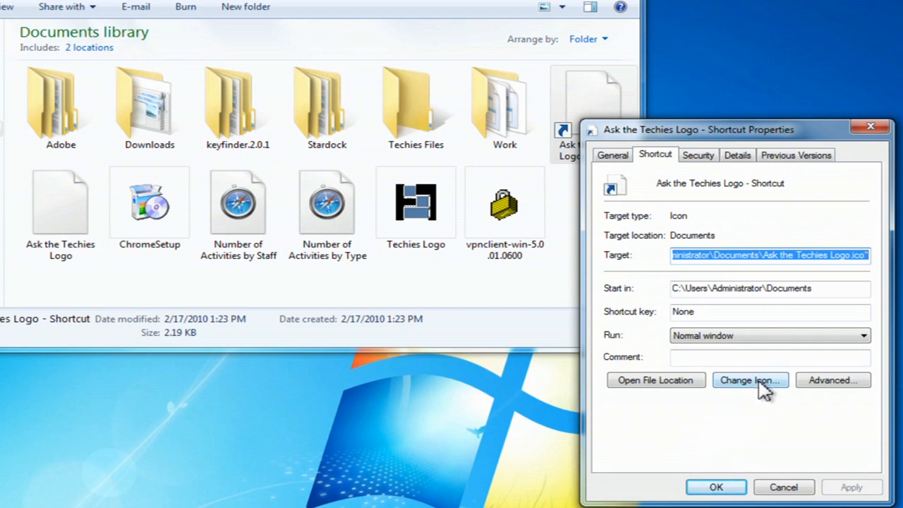
{"action": "left_click", "coordinate": [750, 379]}
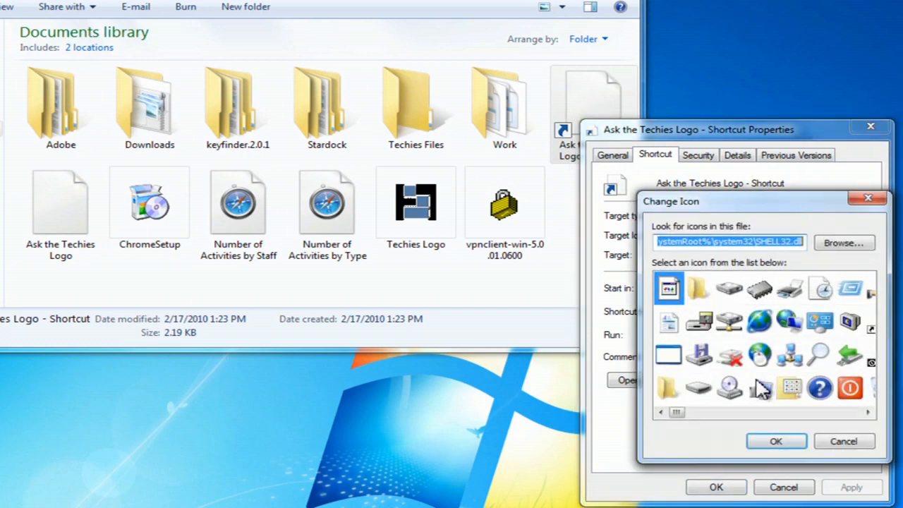
{"action": "mouse_move", "coordinate": [737, 286]}
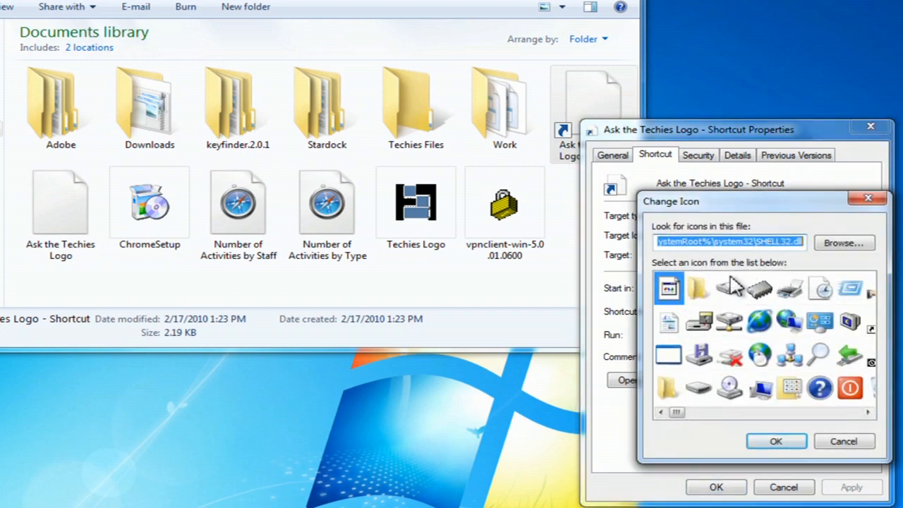
Browse Pictures, toggling the filter between All files and Icon files, and select flower.
{"action": "left_click", "coordinate": [718, 413]}
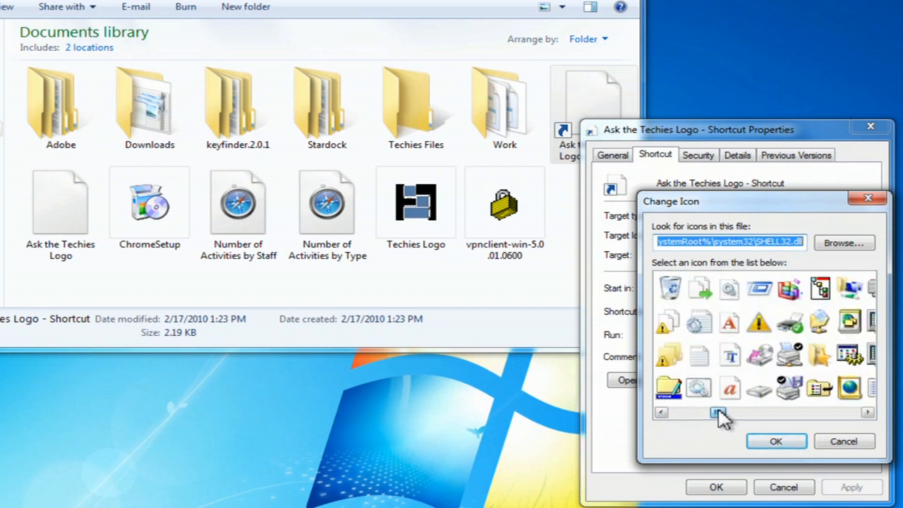
{"action": "left_click", "coordinate": [718, 412]}
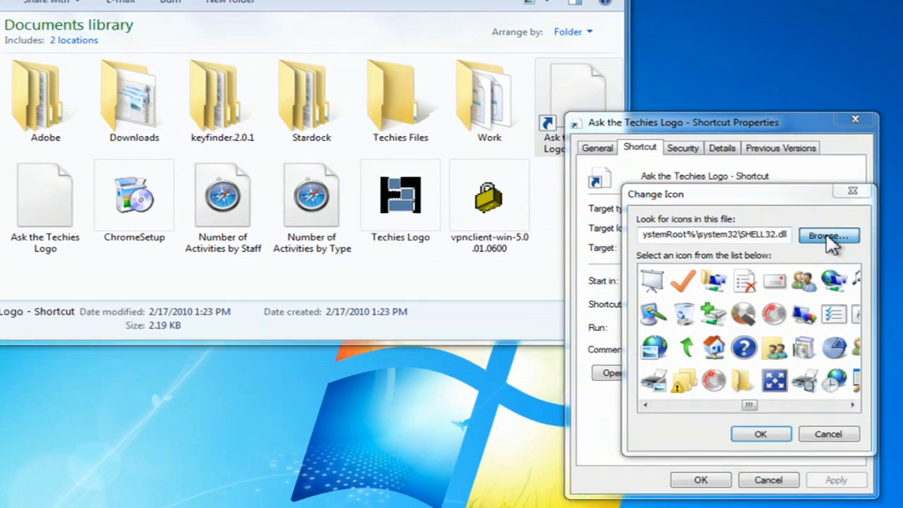
{"action": "left_click", "coordinate": [828, 235]}
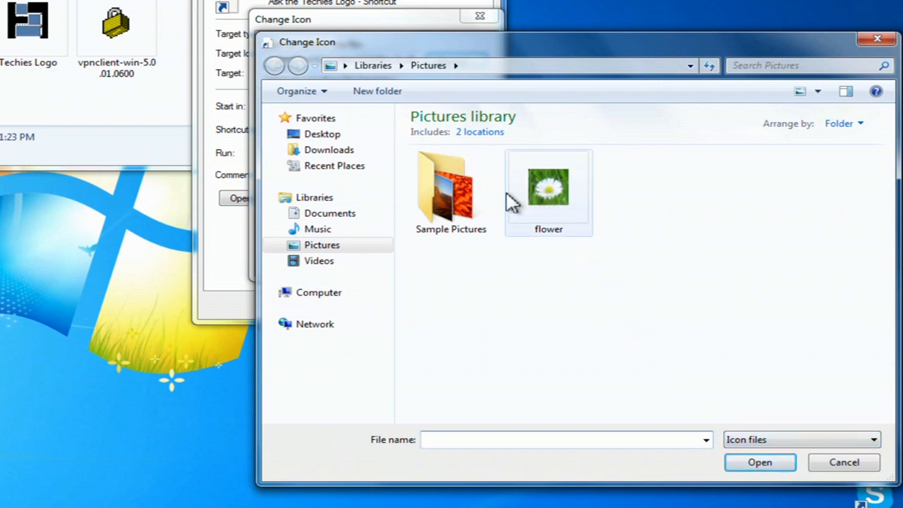
{"action": "left_click", "coordinate": [873, 440]}
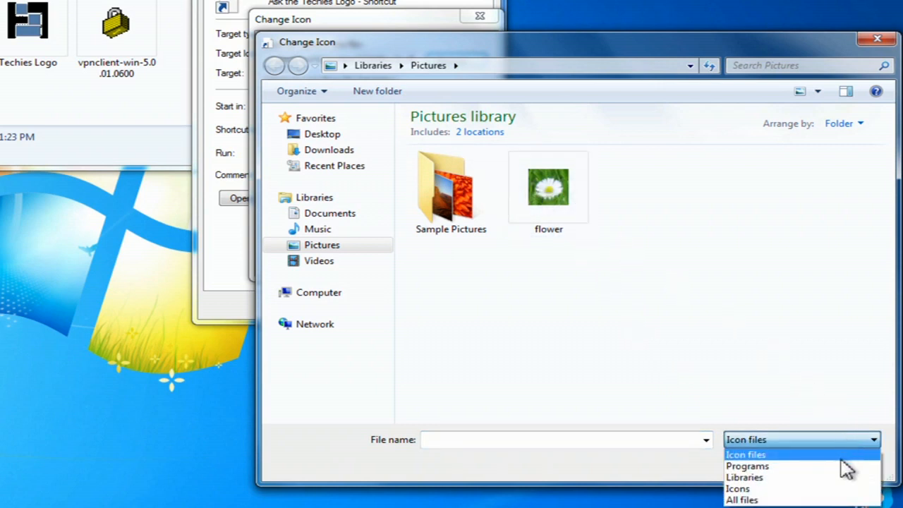
{"action": "left_click", "coordinate": [742, 500]}
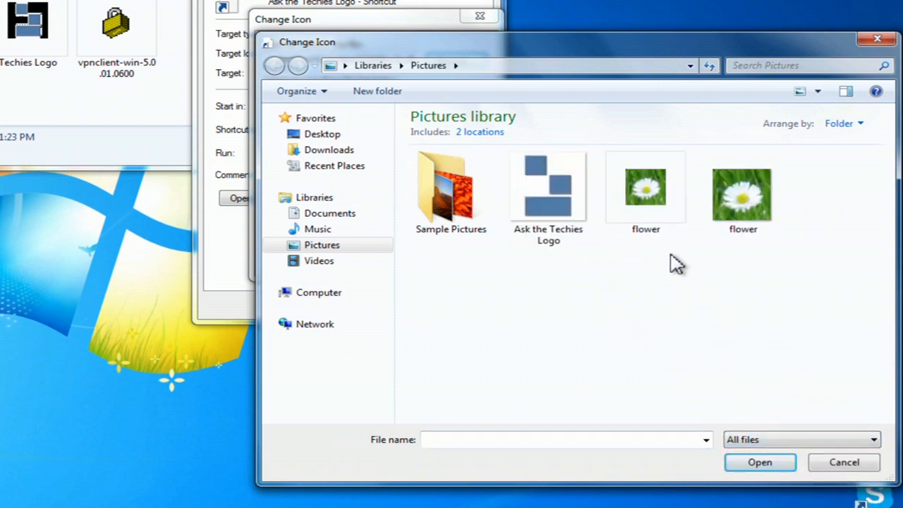
{"action": "left_click", "coordinate": [646, 190]}
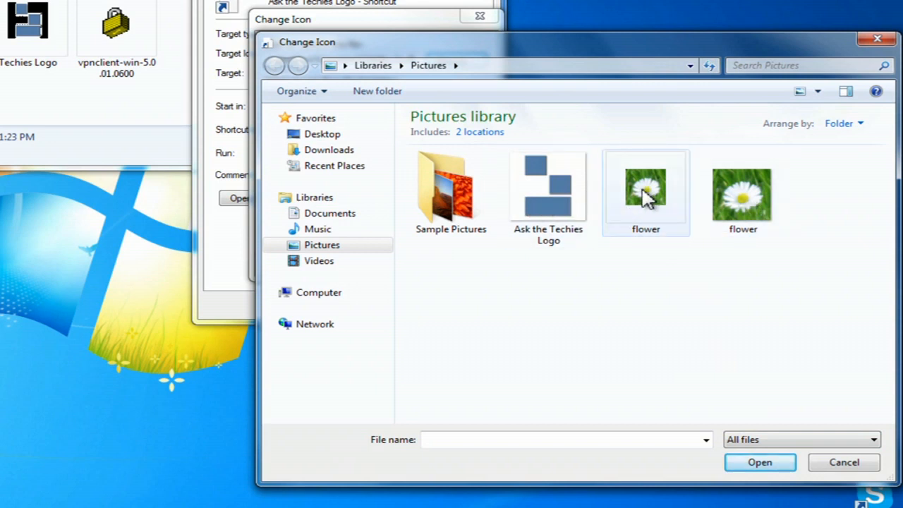
{"action": "left_click", "coordinate": [872, 439]}
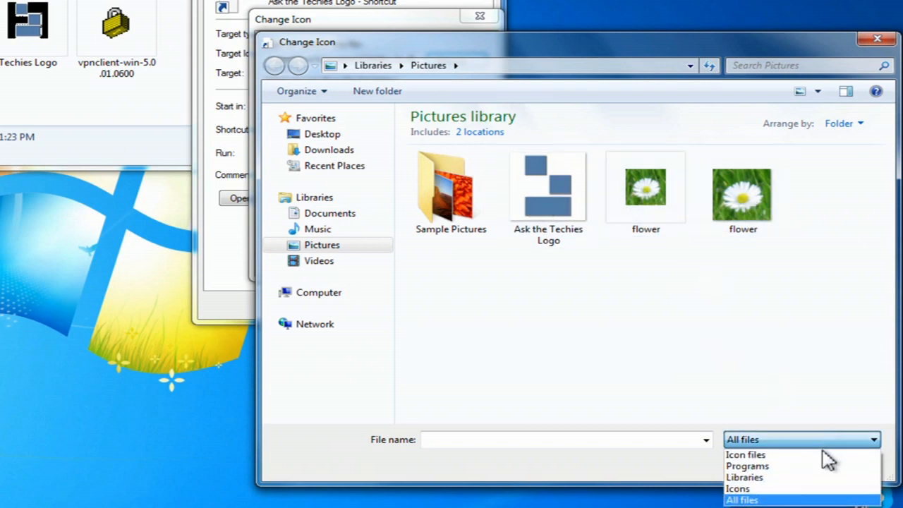
{"action": "mouse_move", "coordinate": [746, 454]}
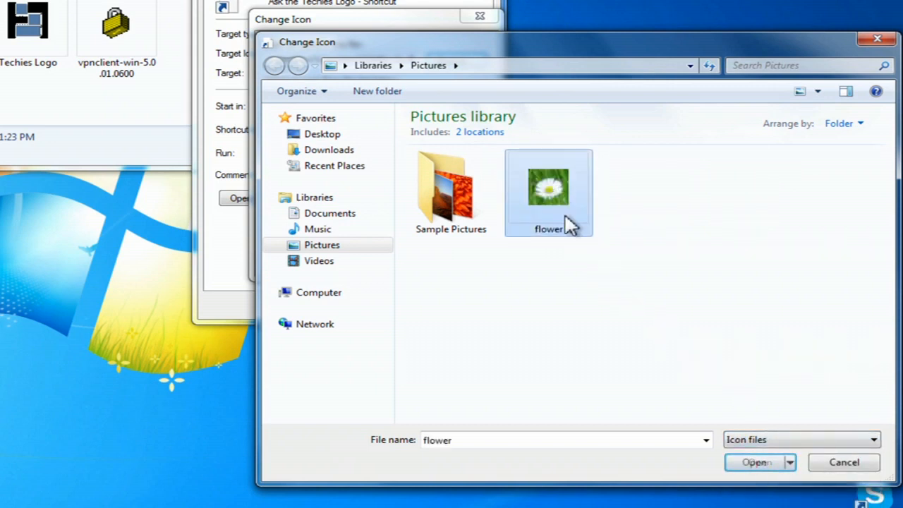
{"action": "left_click", "coordinate": [756, 462]}
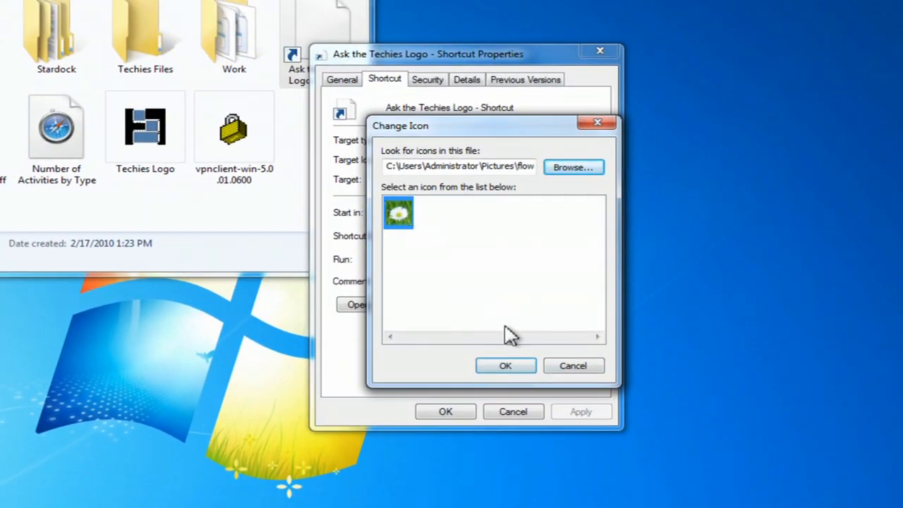
Confirm the flower icon and close the Change Icon and Properties dialogs with OK.
{"action": "left_click", "coordinate": [505, 365]}
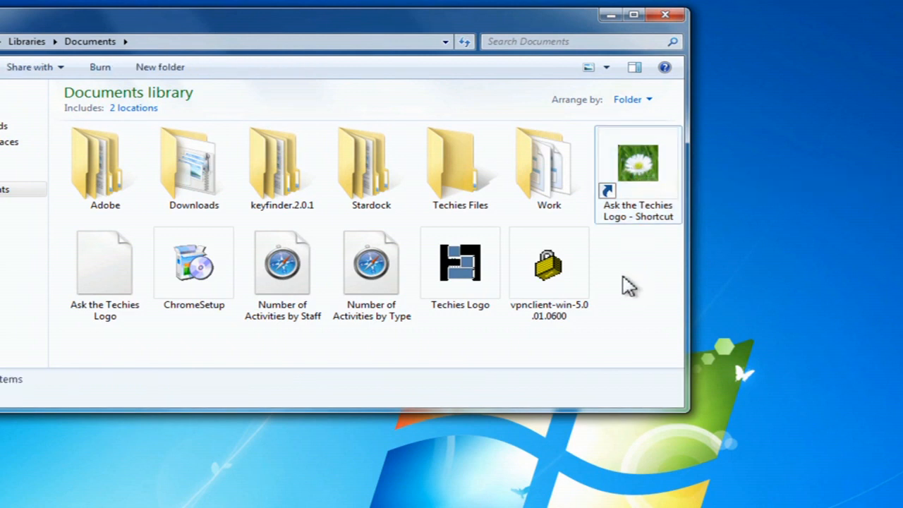
{"action": "left_click", "coordinate": [105, 265]}
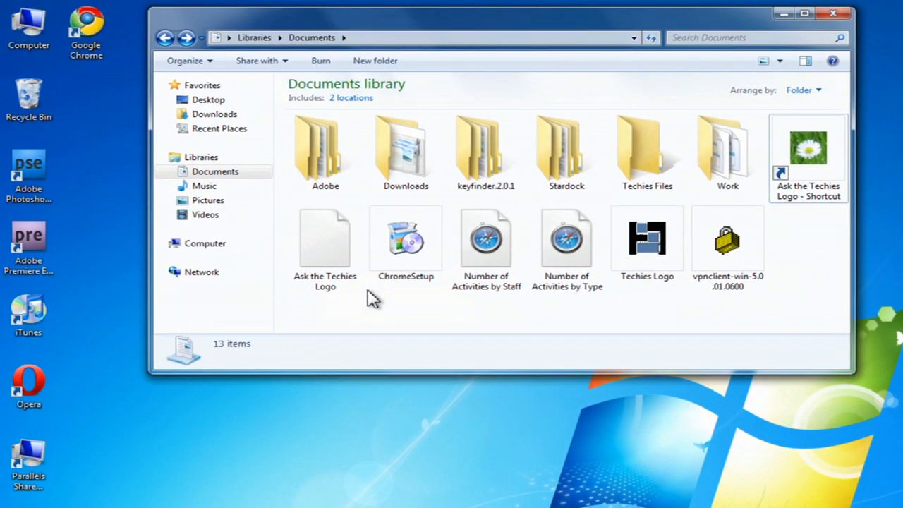
{"action": "mouse_move", "coordinate": [833, 13]}
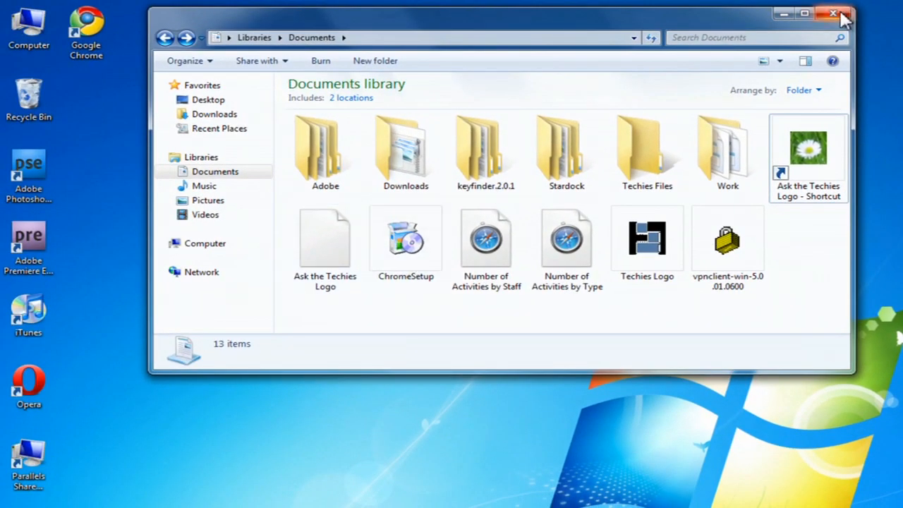
Close Documents, open Personalize from the desktop, and open Change desktop icons.
{"action": "left_click", "coordinate": [834, 13]}
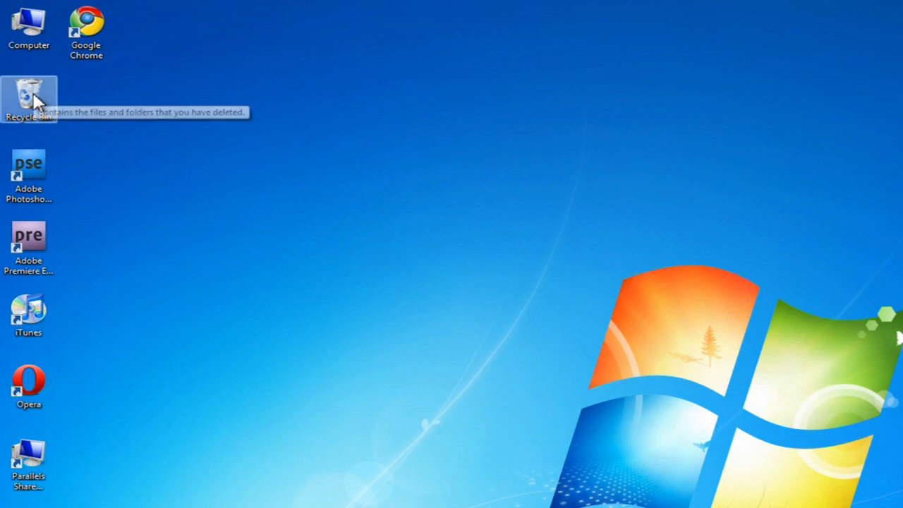
{"action": "right_click", "coordinate": [362, 185]}
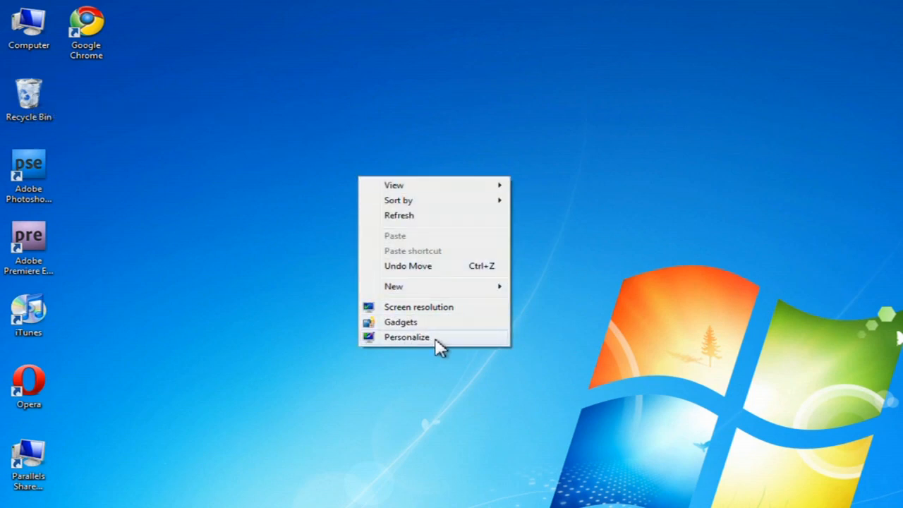
{"action": "left_click", "coordinate": [406, 337]}
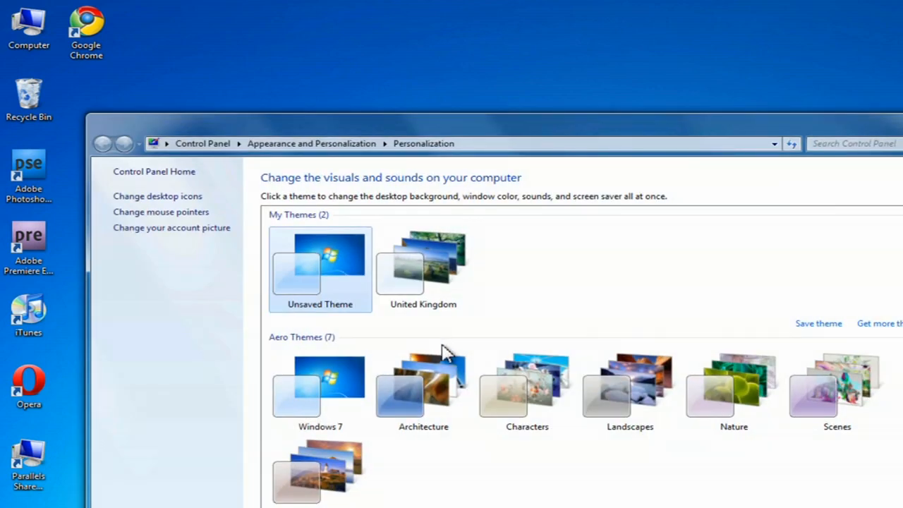
{"action": "mouse_move", "coordinate": [381, 332]}
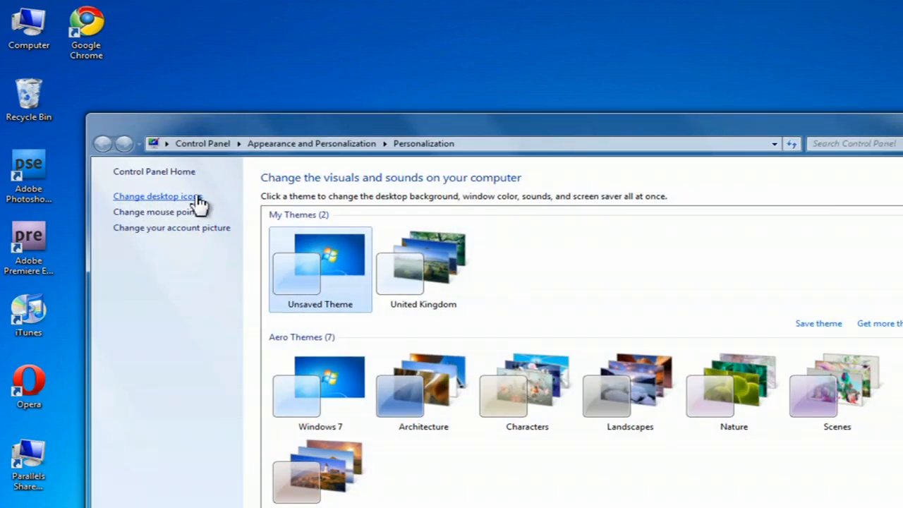
{"action": "left_click", "coordinate": [153, 197]}
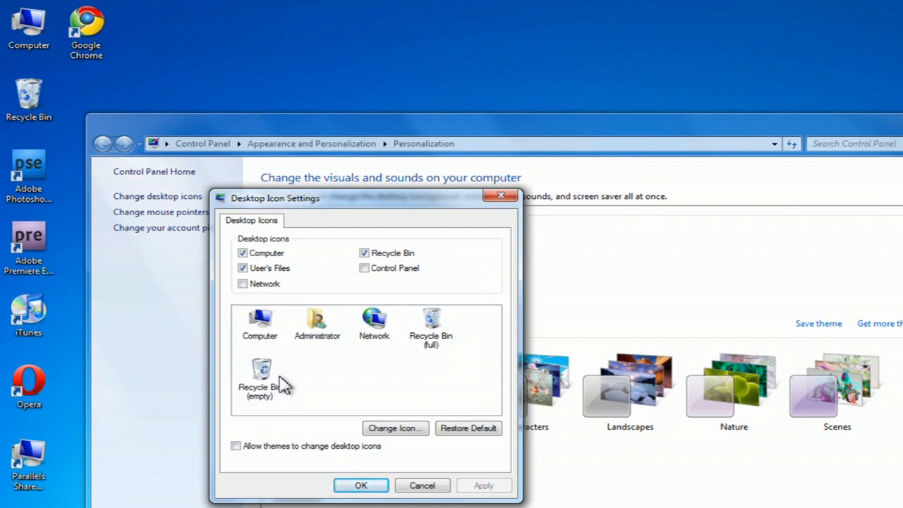
{"action": "mouse_move", "coordinate": [265, 371]}
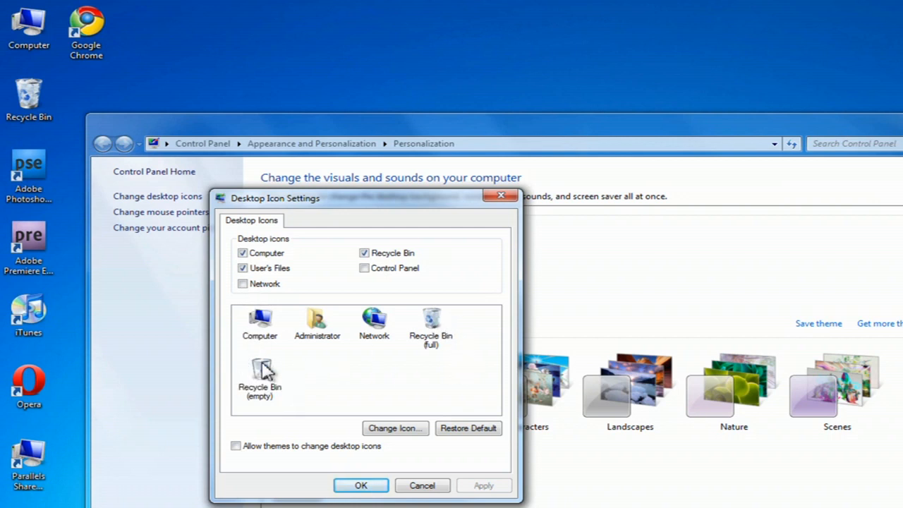
Apply the flower icon to Recycle Bin (full), then restore its default icon.
{"action": "left_click", "coordinate": [431, 324]}
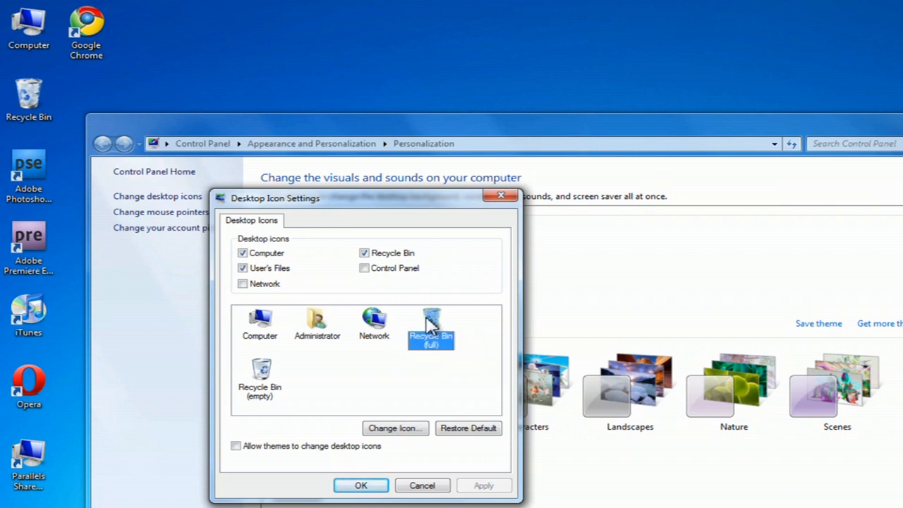
{"action": "left_click", "coordinate": [395, 428]}
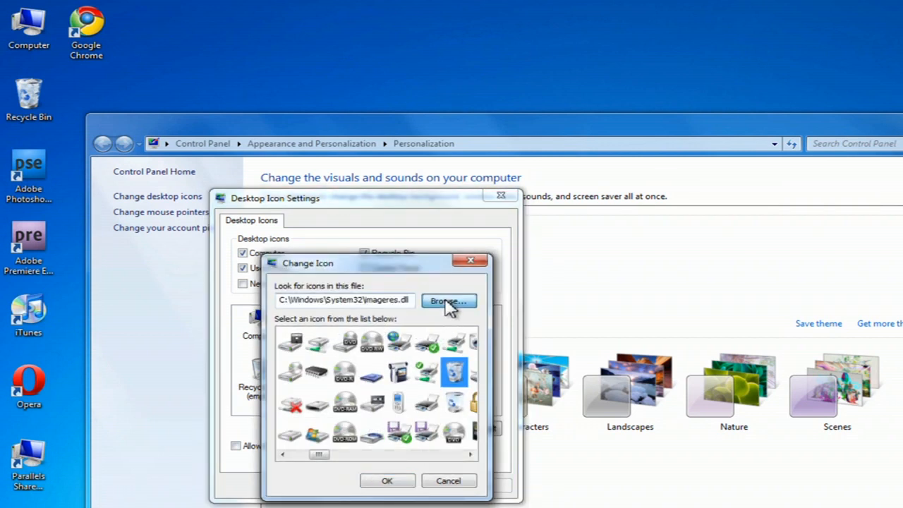
{"action": "left_click", "coordinate": [448, 302]}
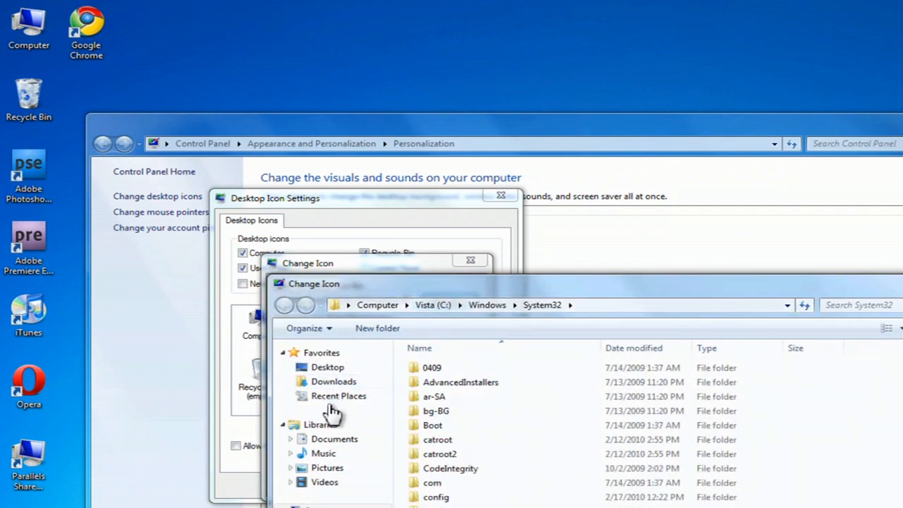
{"action": "left_click", "coordinate": [327, 467]}
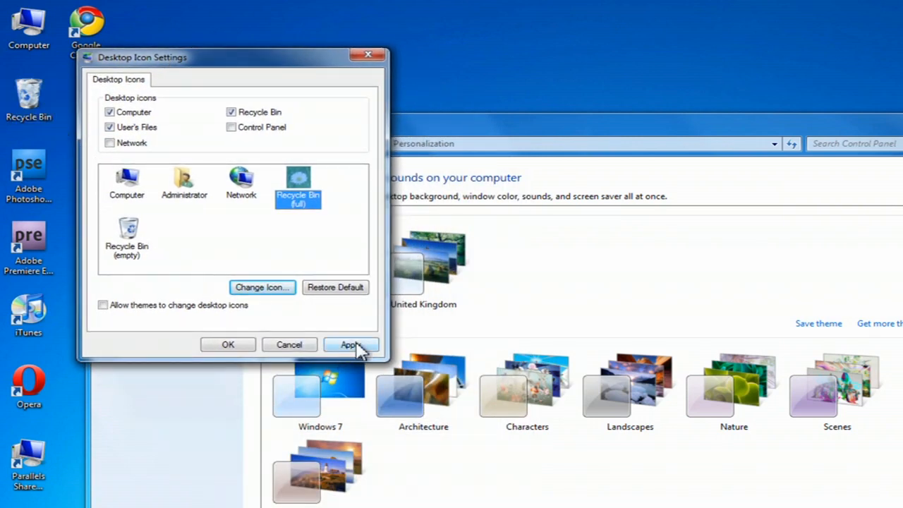
{"action": "left_click", "coordinate": [350, 344]}
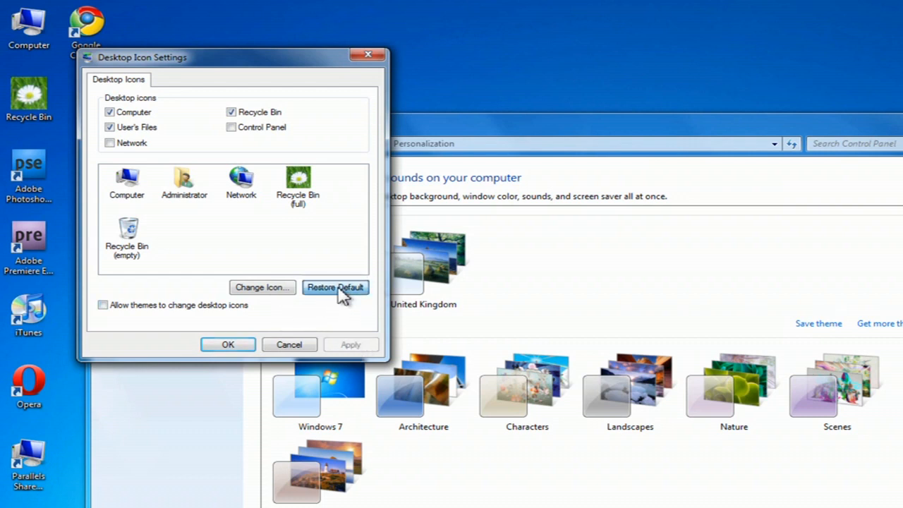
{"action": "left_click", "coordinate": [335, 287]}
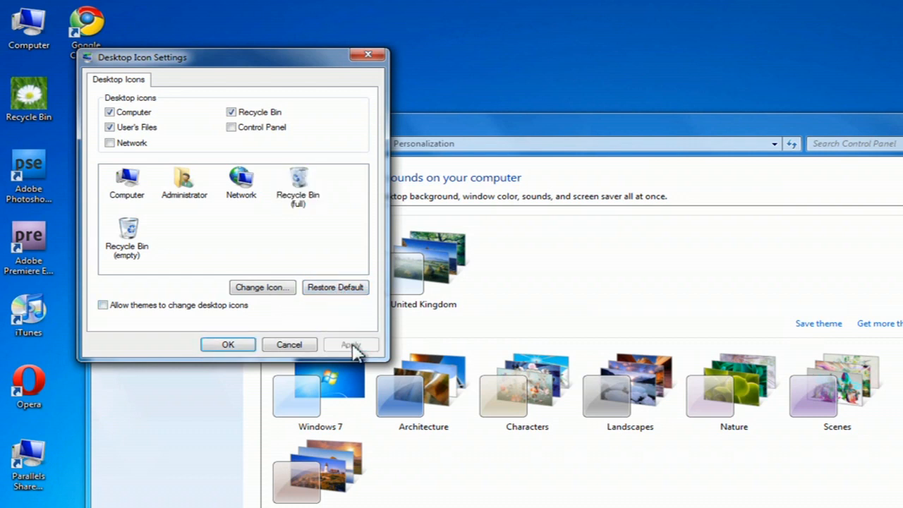
{"action": "mouse_move", "coordinate": [228, 345]}
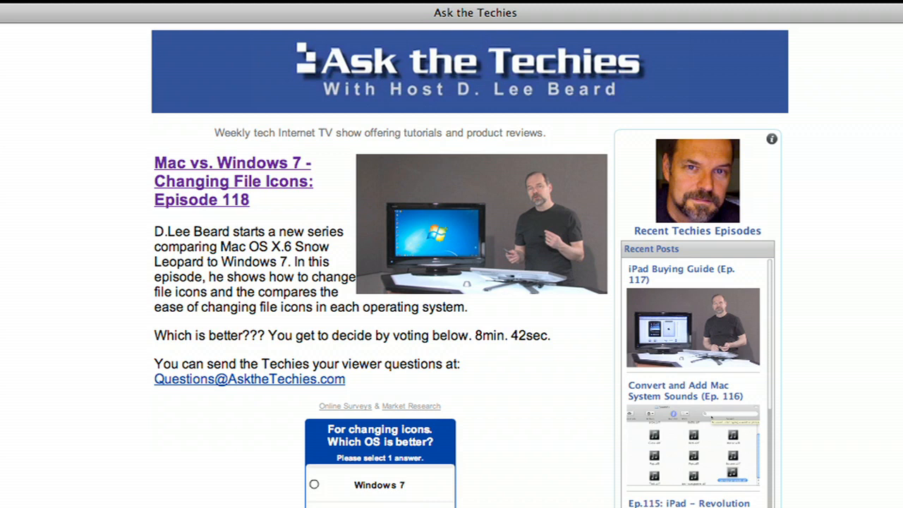
Scroll the Episode 118 page down to the Mac-versus-Windows 7 icon-changing poll.
{"action": "scroll", "scroll_direction": "down", "scroll_amount": 3}
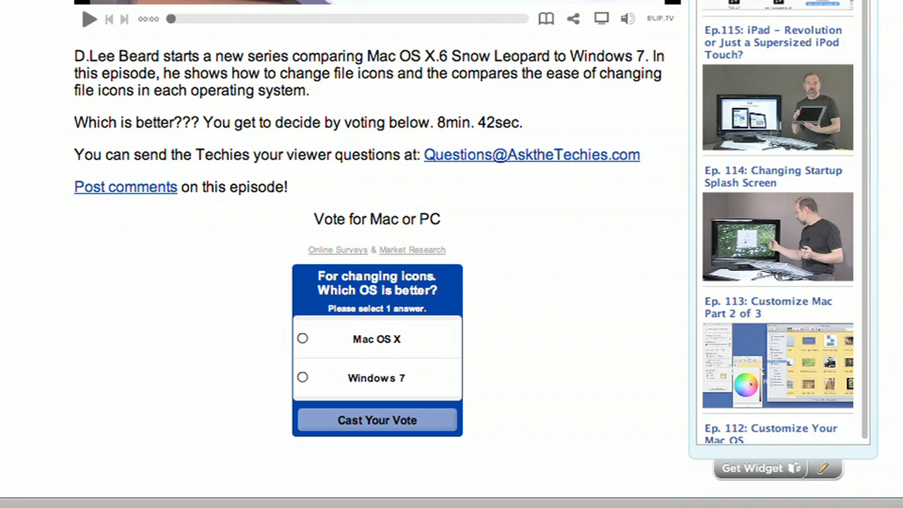
{"action": "left_click", "coordinate": [89, 18]}
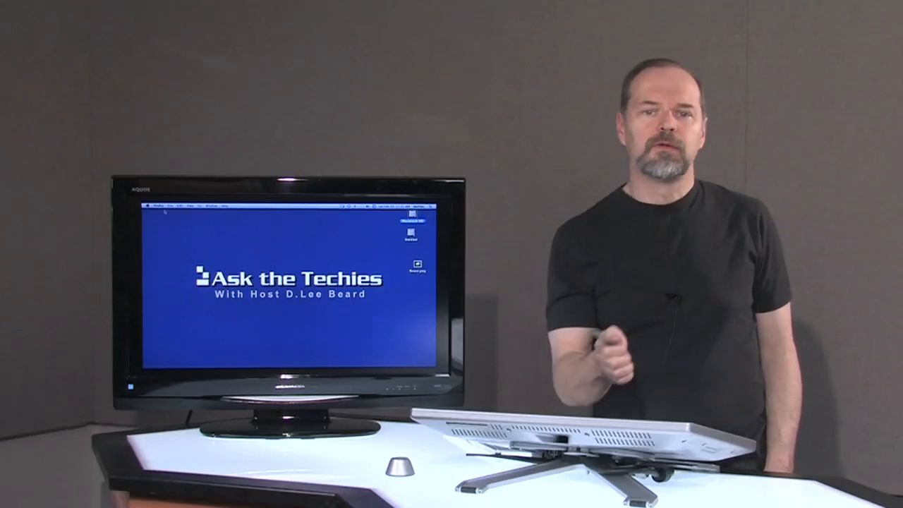